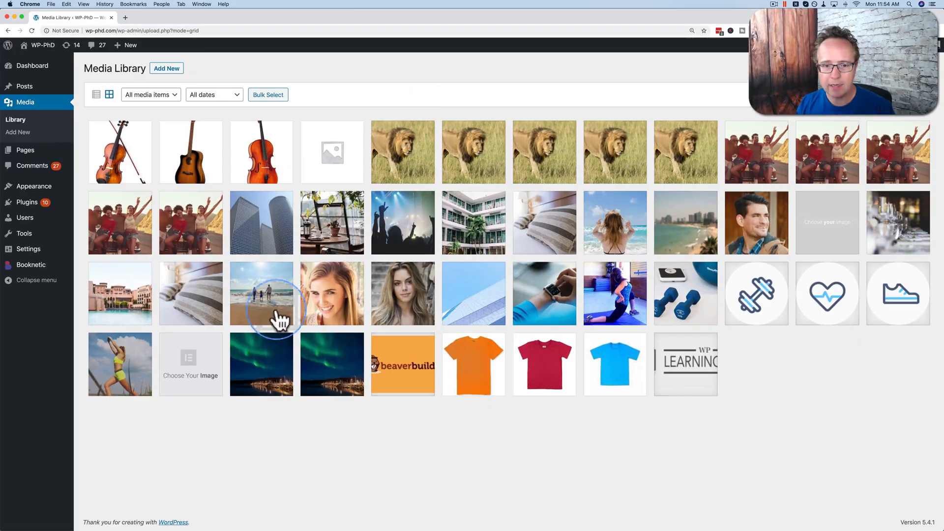
mouse_move(260, 222)
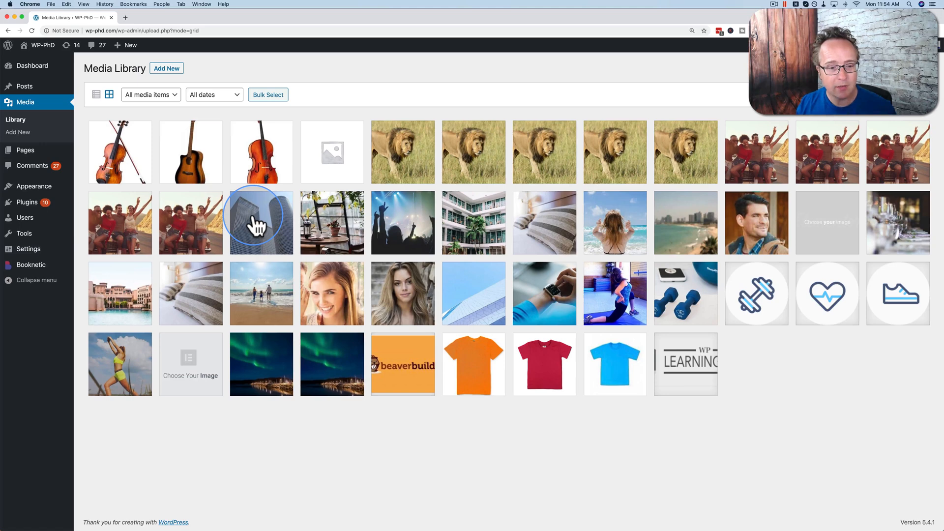
mouse_move(559, 352)
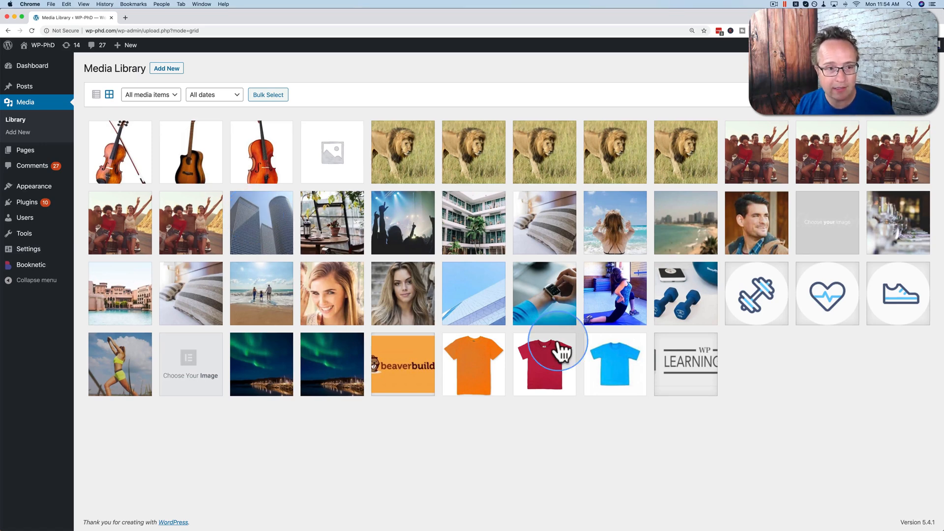
Switch the Media Library from thumbnail grid to list view and scroll the file list
click(96, 95)
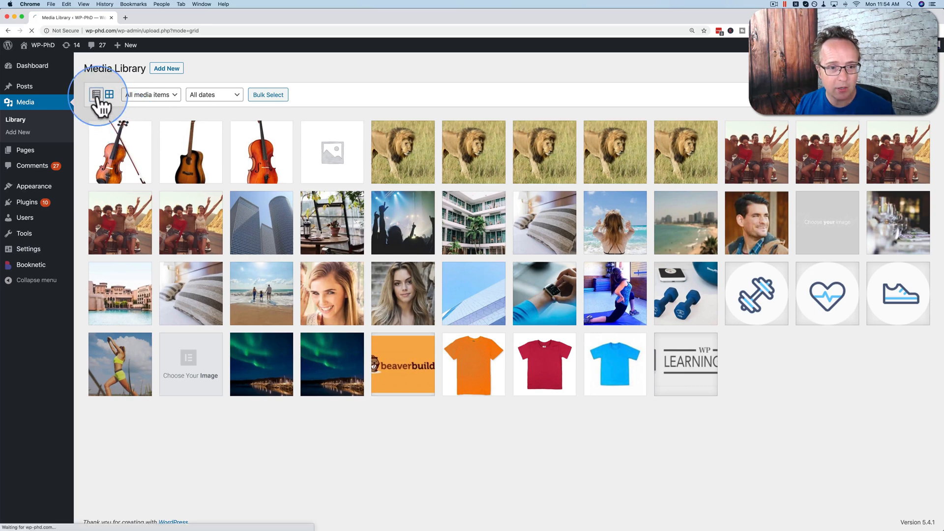
click(96, 94)
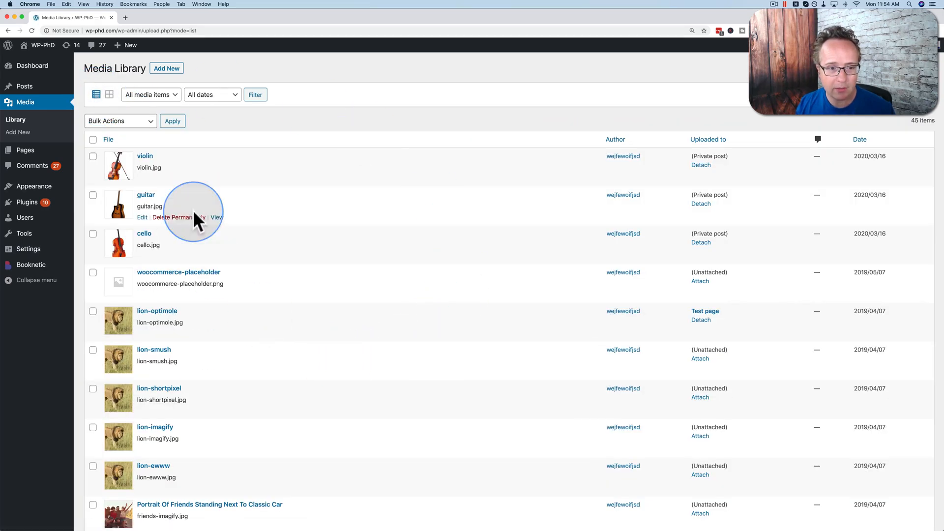
mouse_move(328, 235)
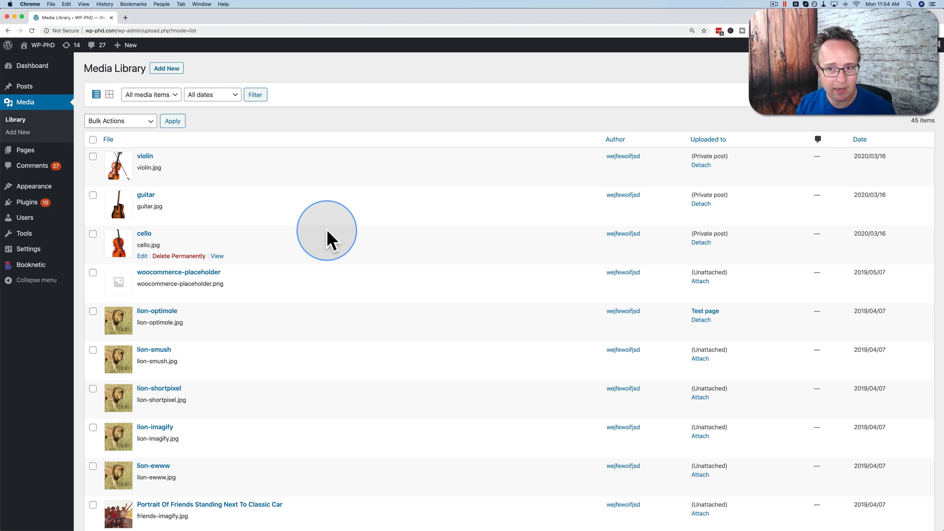
scroll(down, 3)
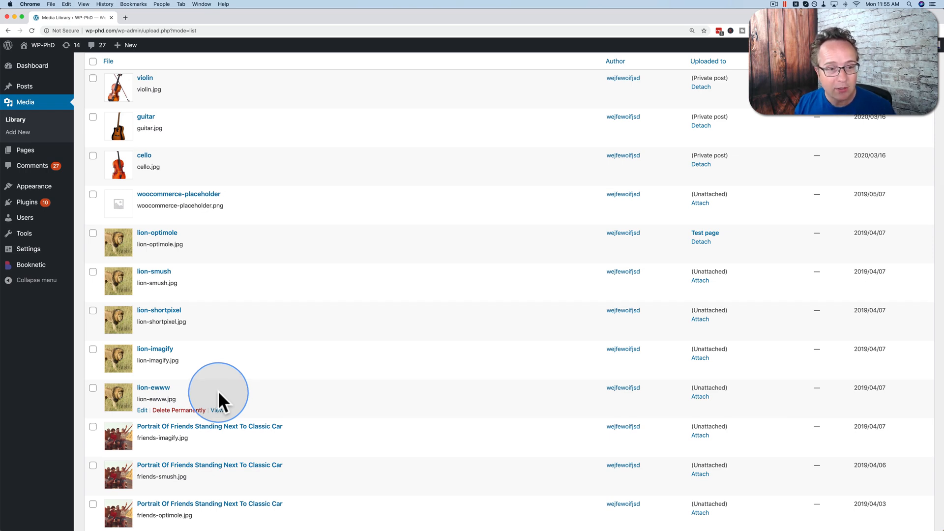
mouse_move(258, 250)
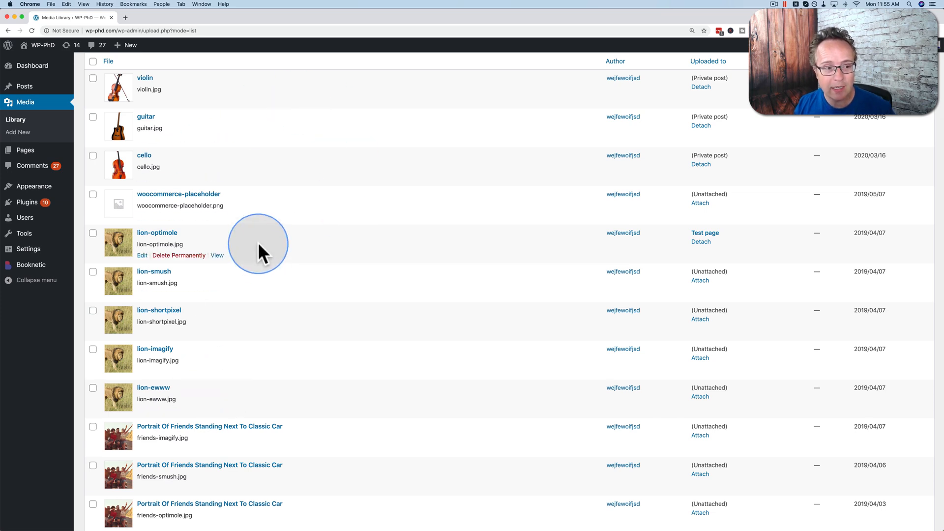
mouse_move(26, 202)
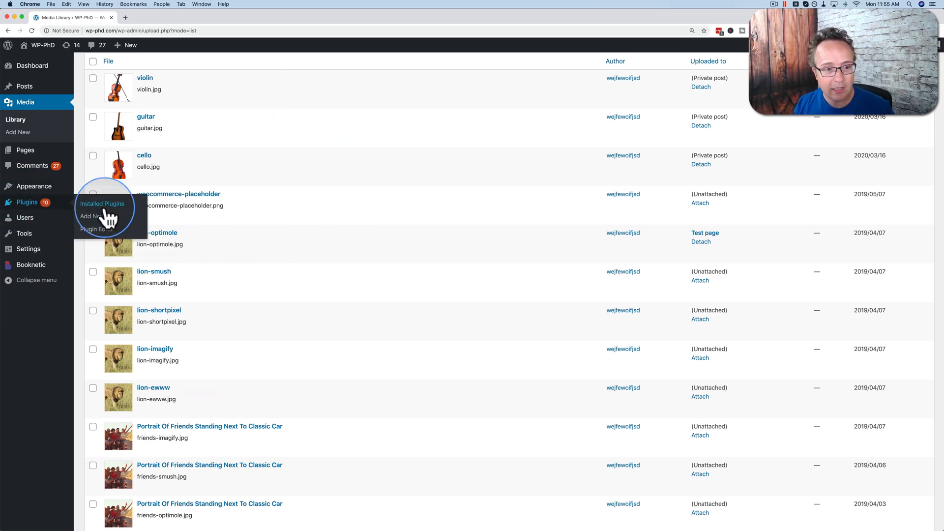
Go to the Plugins pages to search for the FileBird media folders plugin
click(88, 217)
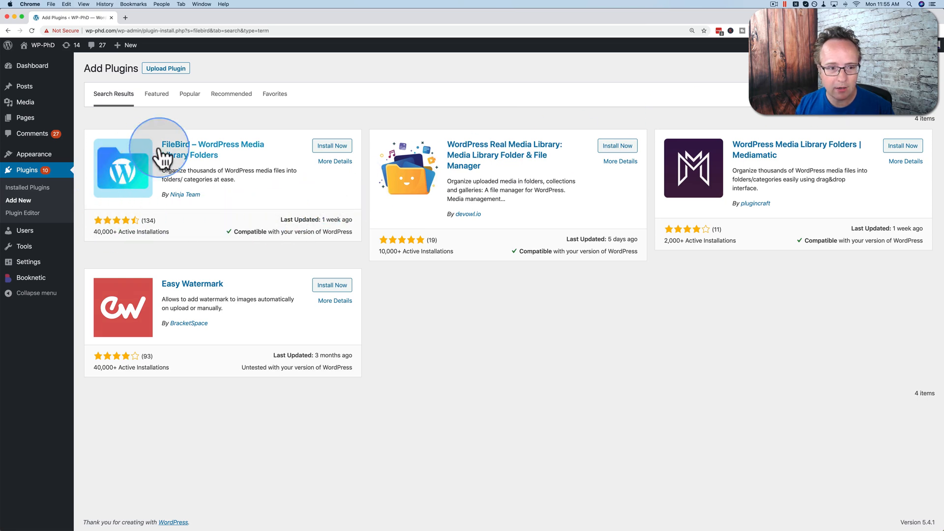
mouse_move(278, 230)
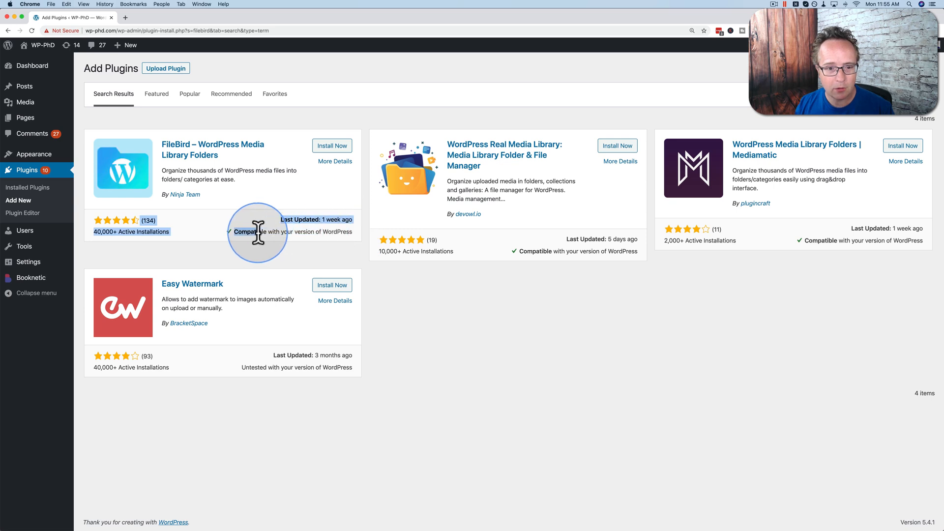
mouse_move(193, 199)
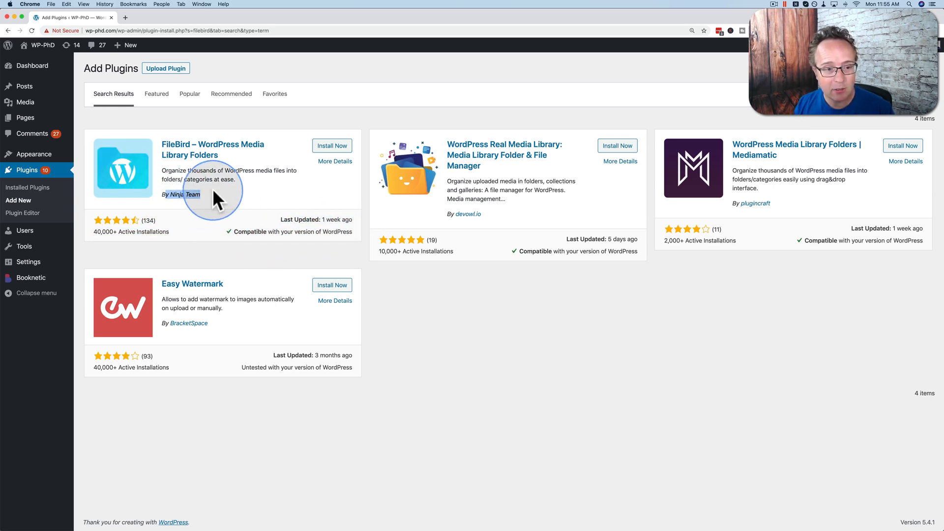
mouse_move(247, 208)
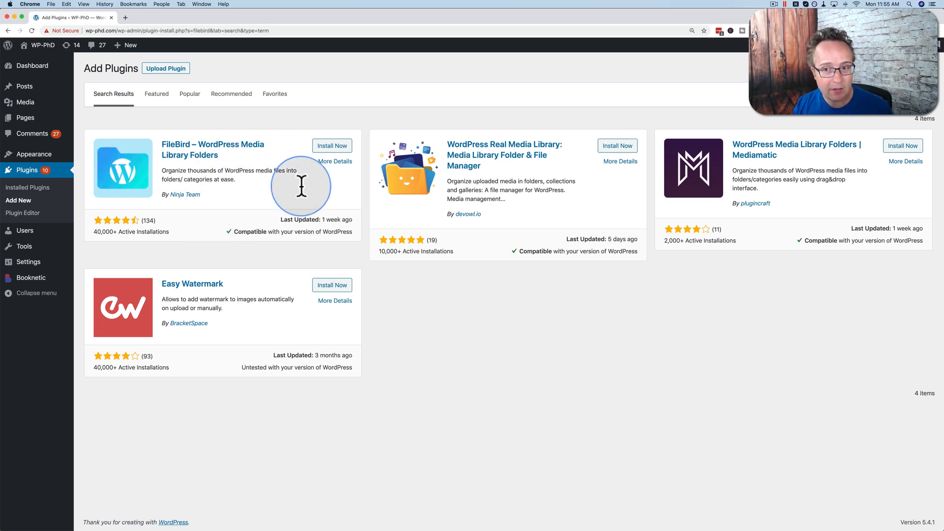
mouse_move(846, 171)
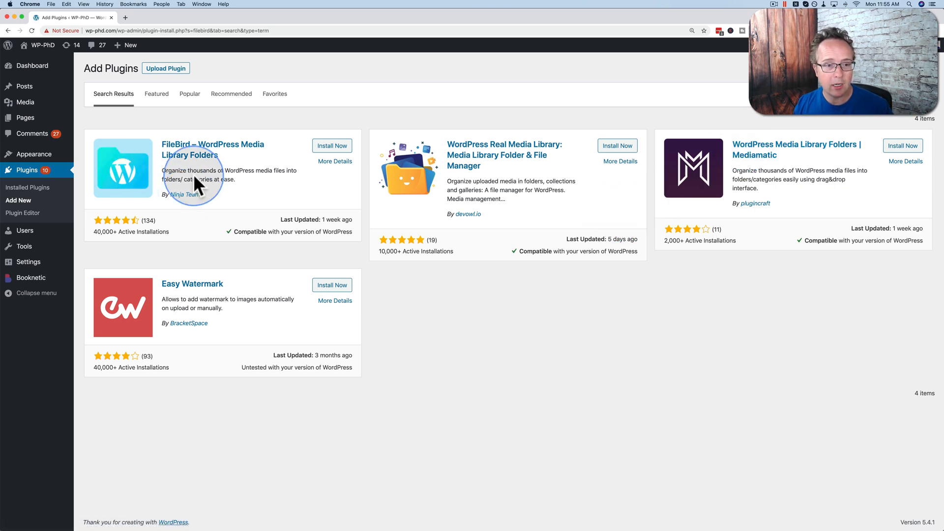
mouse_move(211, 175)
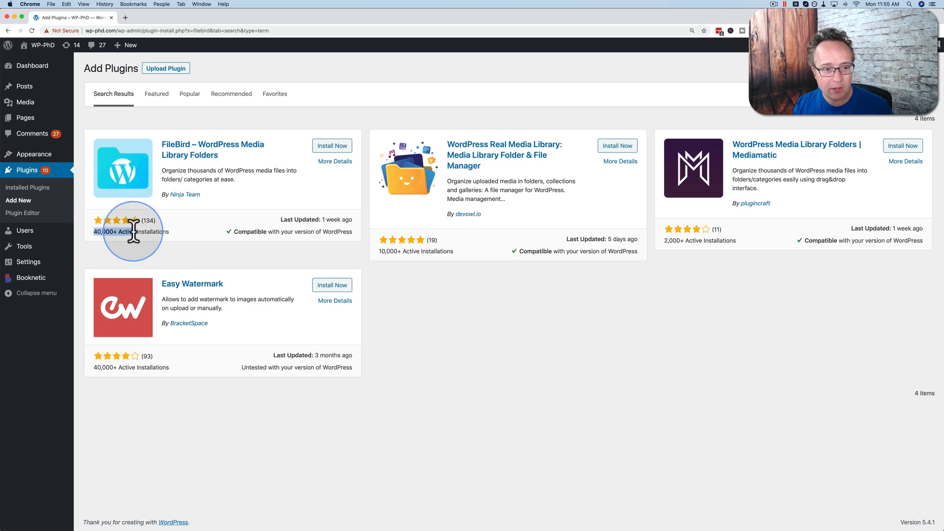
mouse_move(159, 232)
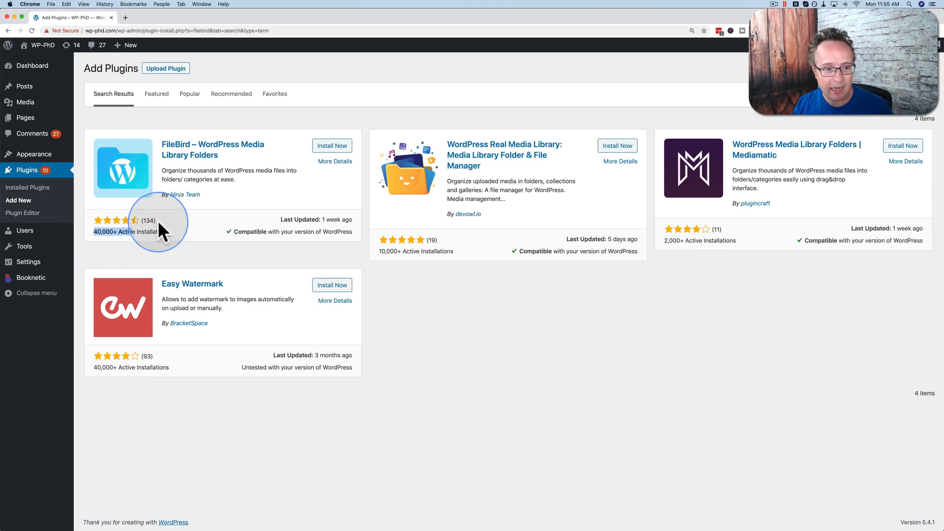
mouse_move(373, 193)
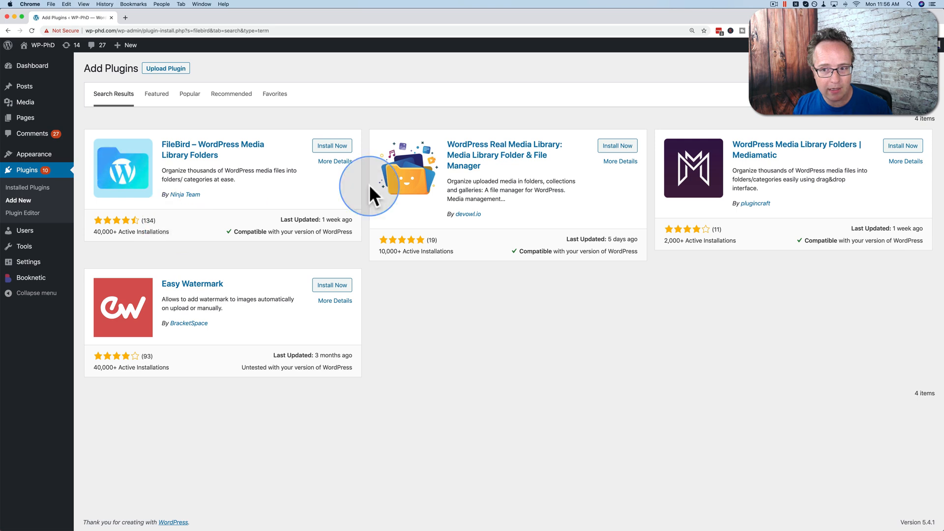
mouse_move(226, 193)
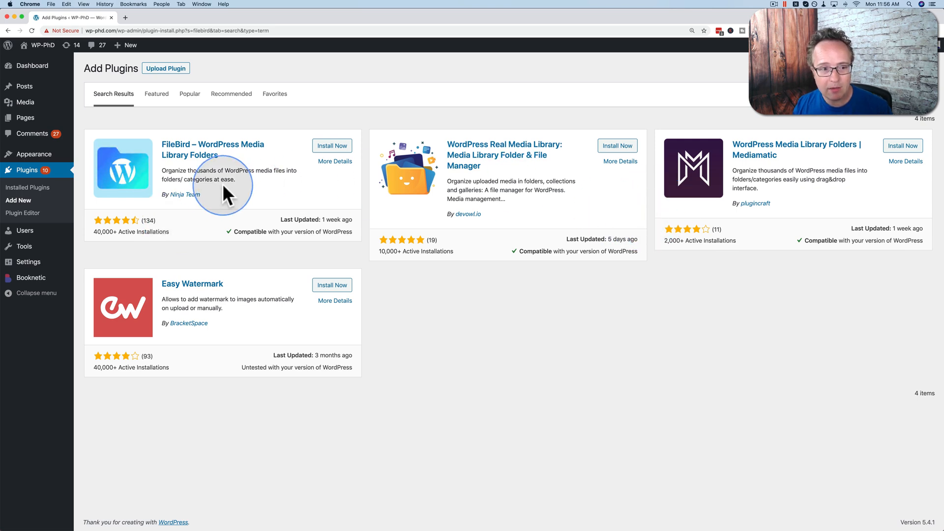
mouse_move(217, 204)
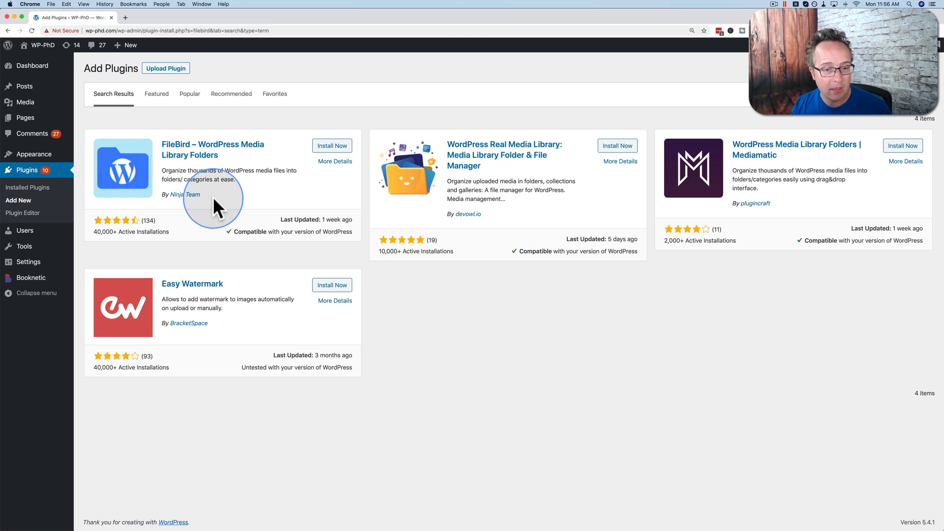
mouse_move(366, 154)
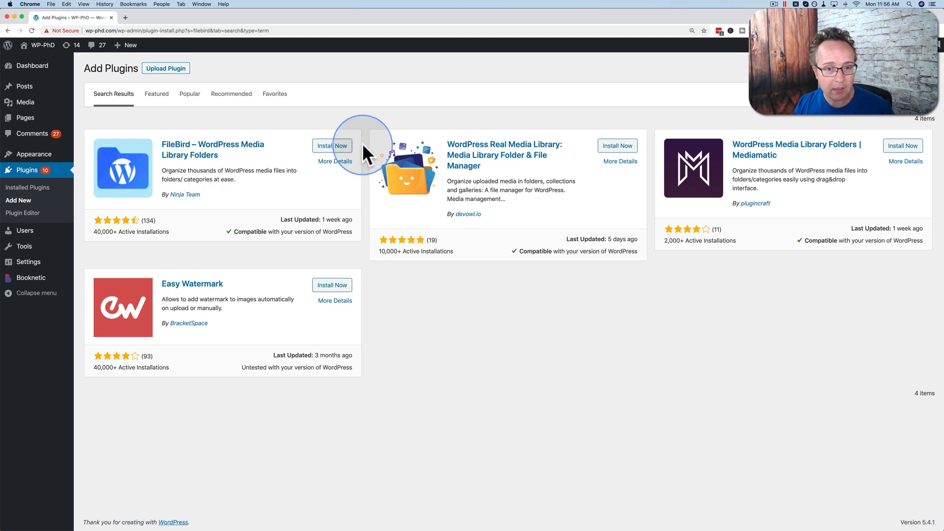
Install FileBird – WordPress Media Library Folders from its card and activate it
click(332, 145)
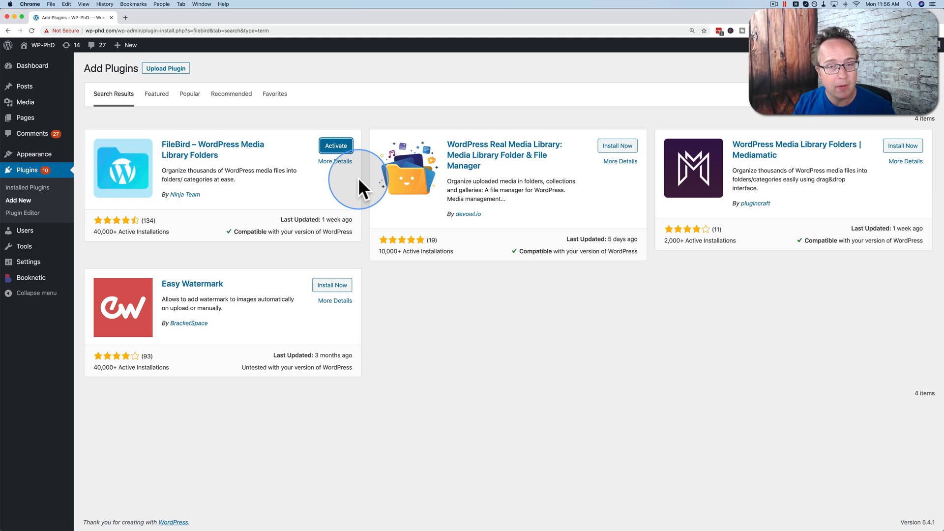
mouse_move(371, 169)
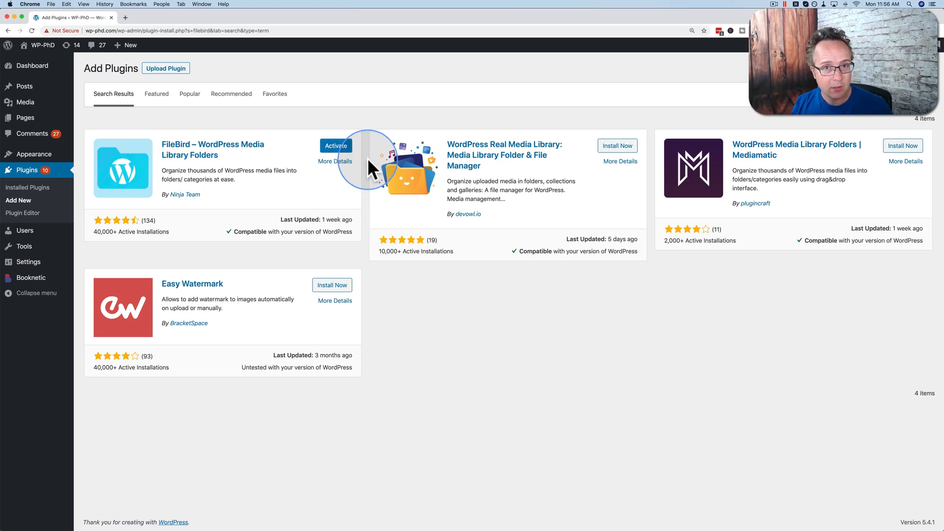
click(336, 145)
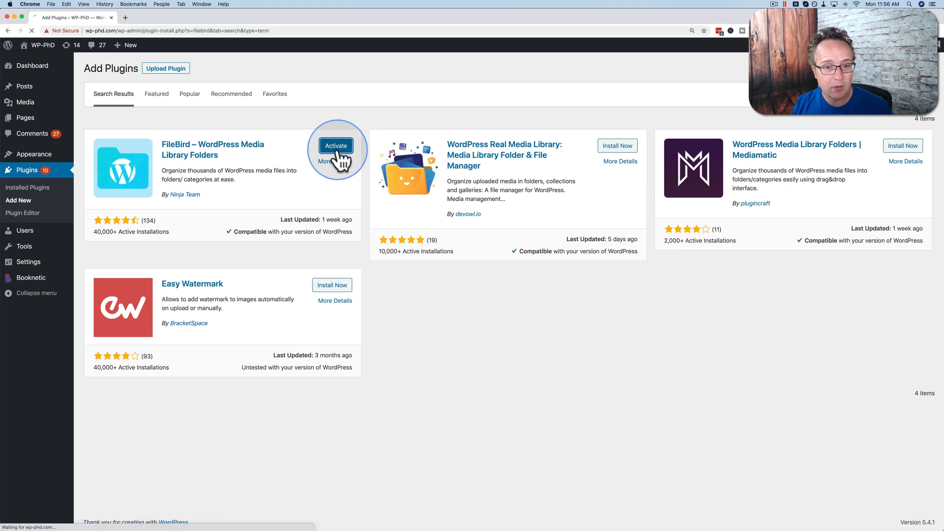
click(335, 145)
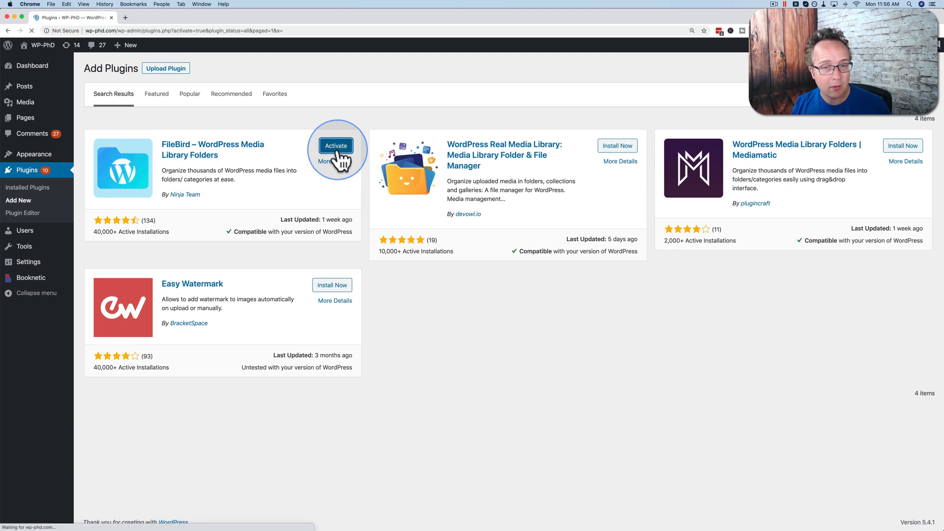
click(335, 145)
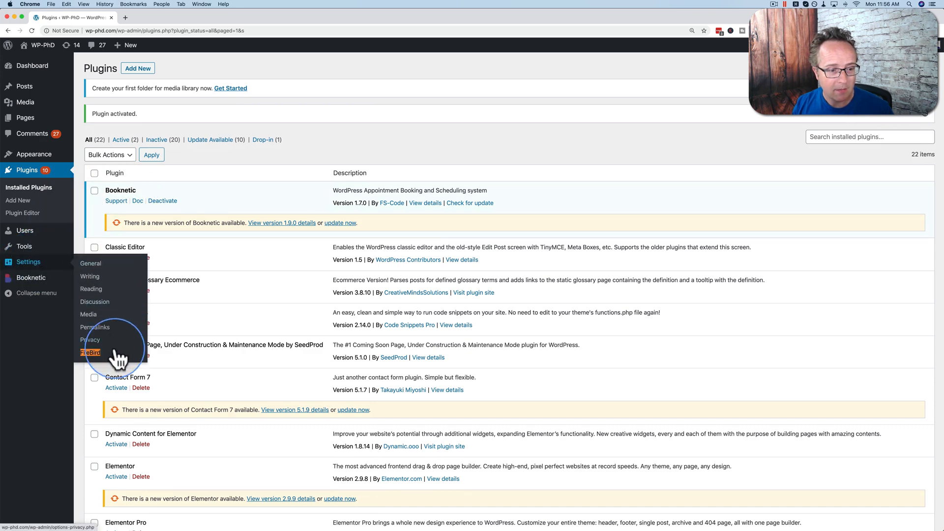
Open Settings > FileBird and view the Import tab for other folder plugins
click(91, 352)
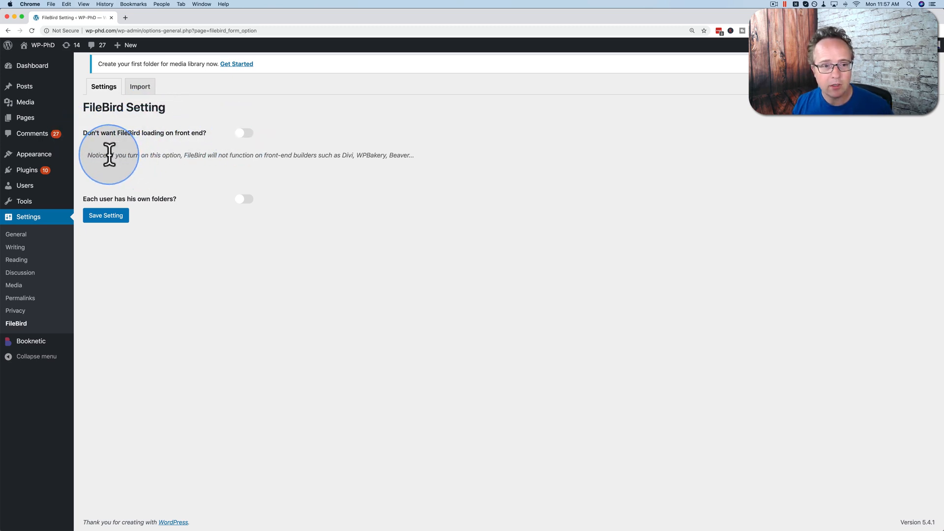
drag(110, 154, 335, 155)
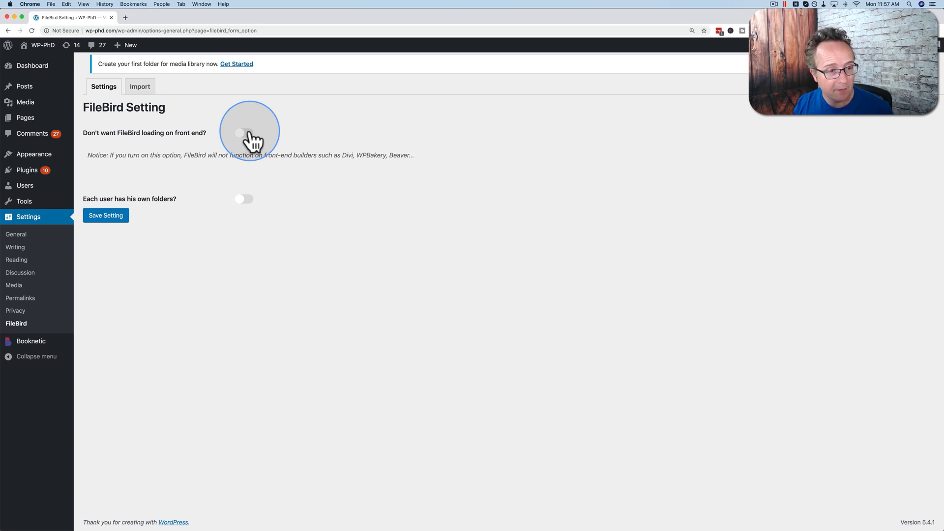
mouse_move(244, 199)
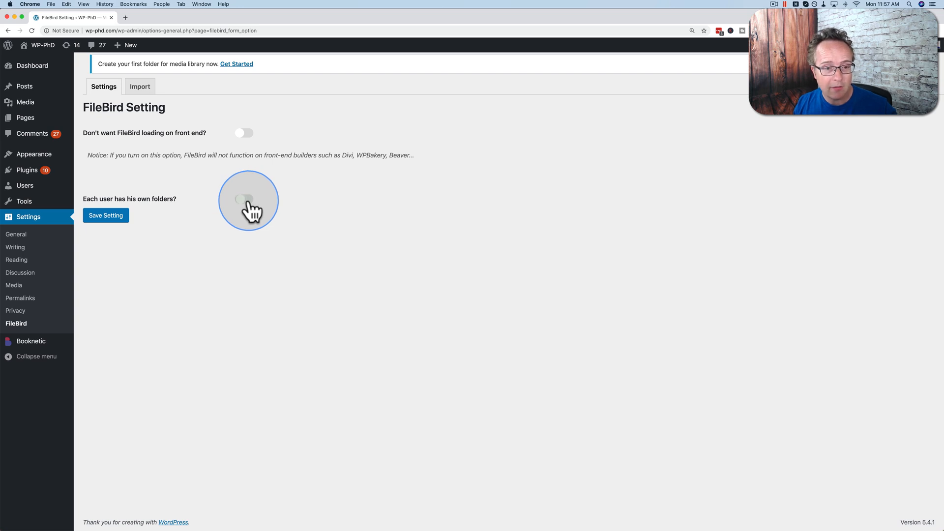
click(244, 199)
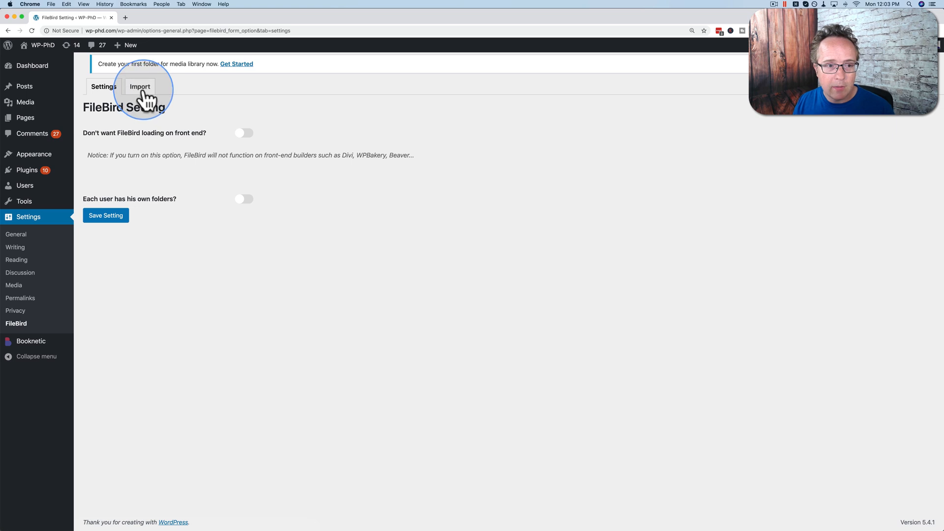
click(139, 86)
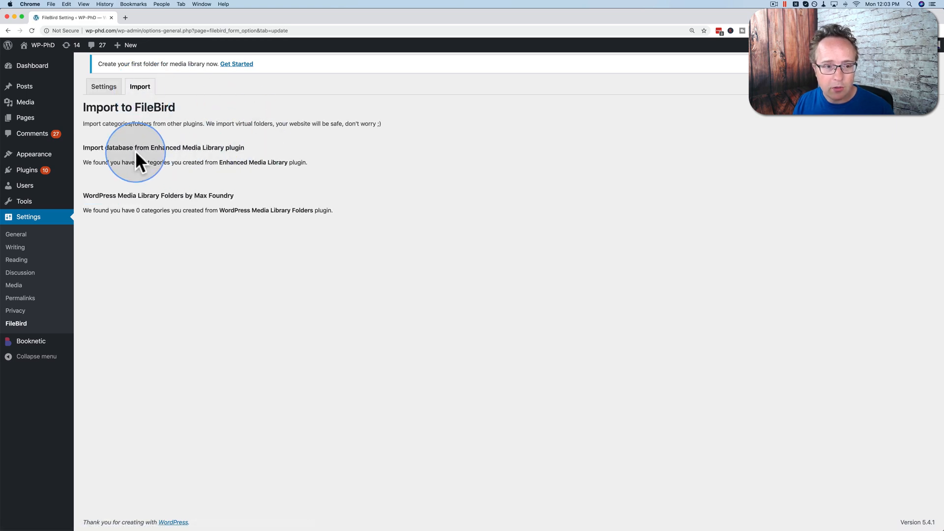
mouse_move(172, 153)
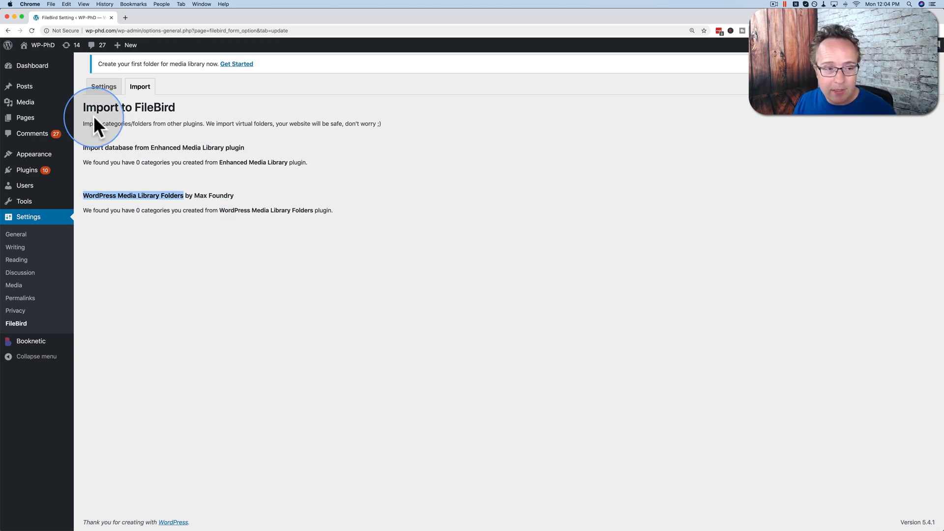
mouse_move(25, 102)
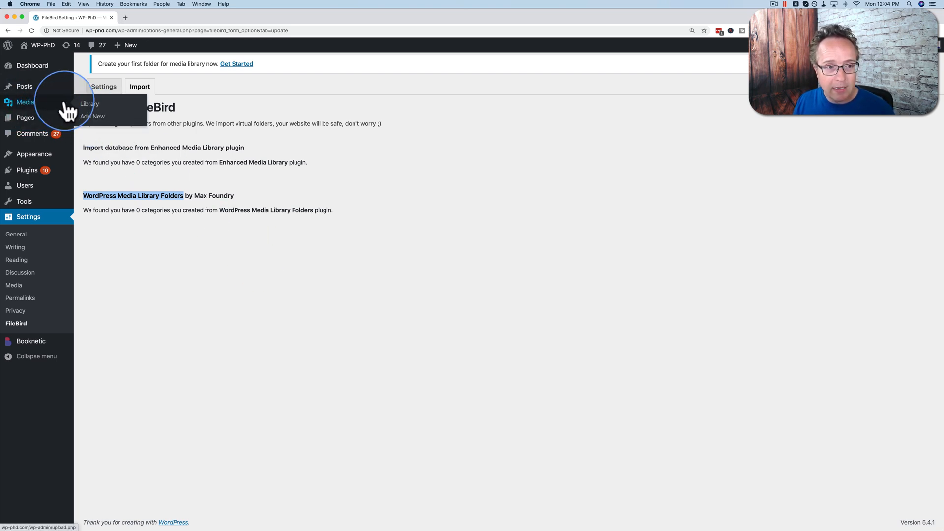
Open Media > Library, toggle to grid view, then return to list view with folders panel
click(89, 102)
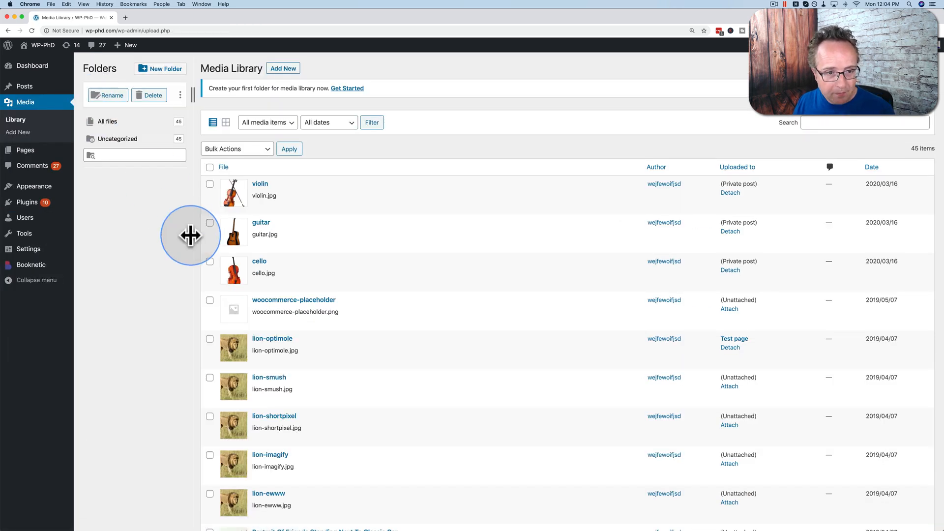
mouse_move(408, 156)
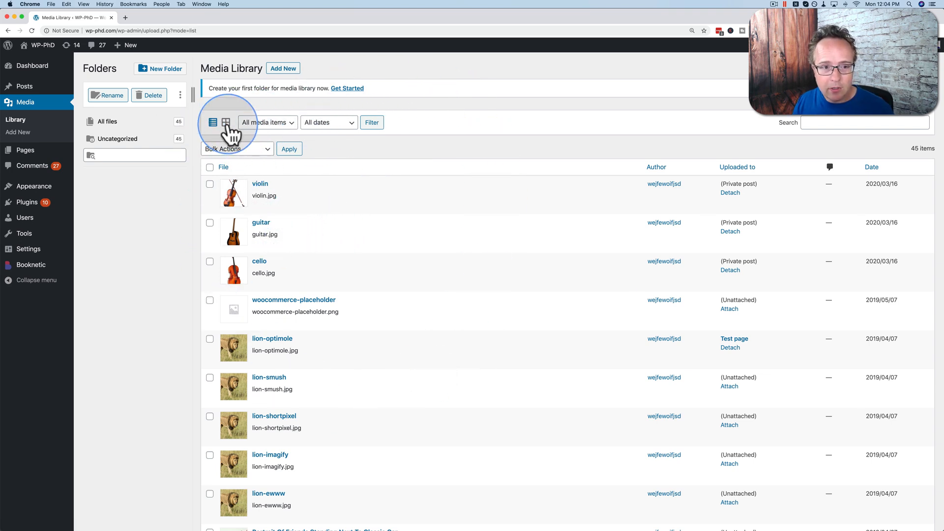
click(225, 123)
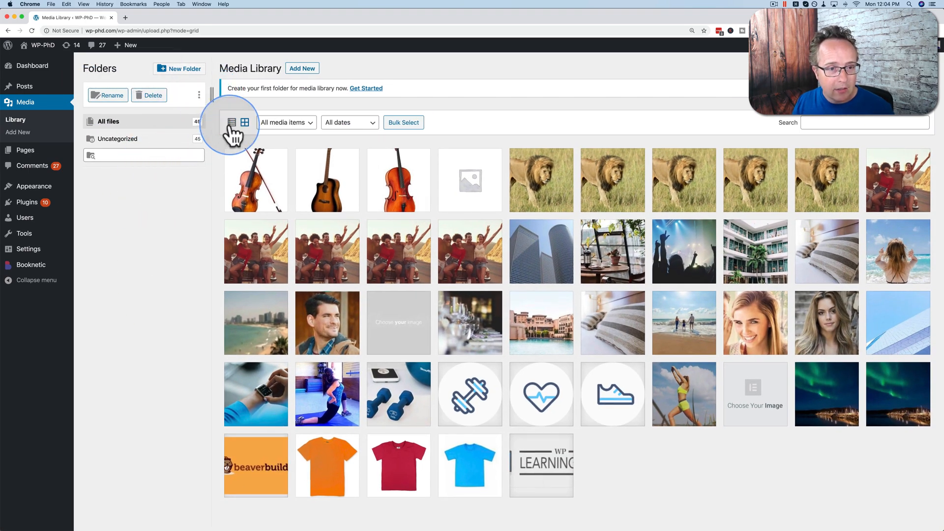
click(232, 122)
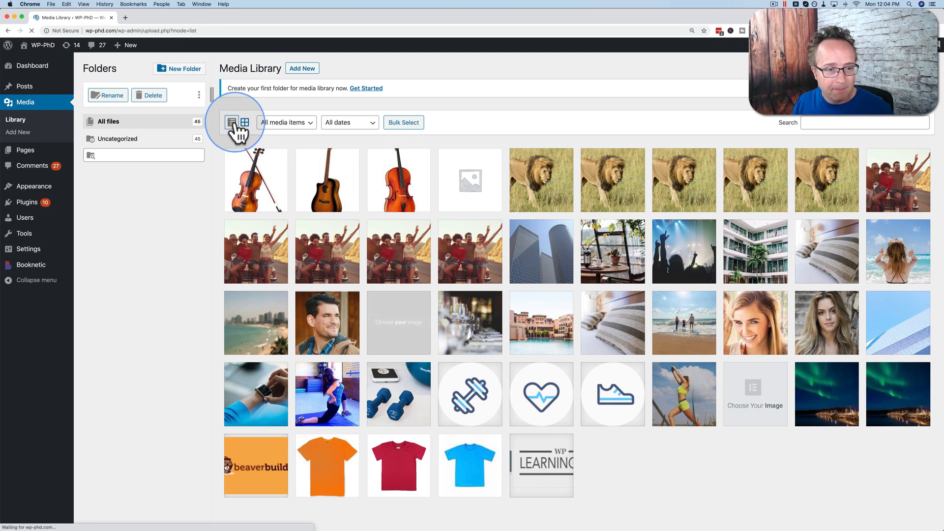
click(232, 123)
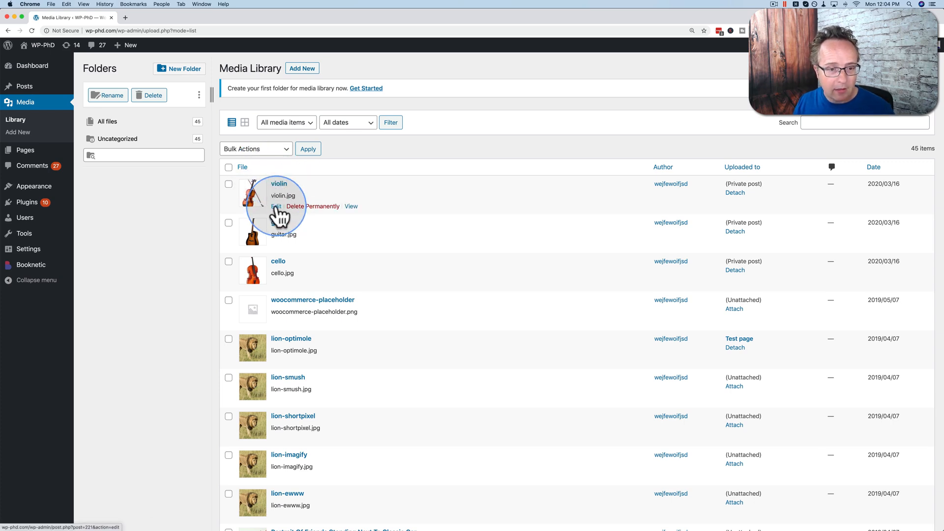
Open the violin image's Edit Media page showing an empty FileBird Folder box
click(277, 206)
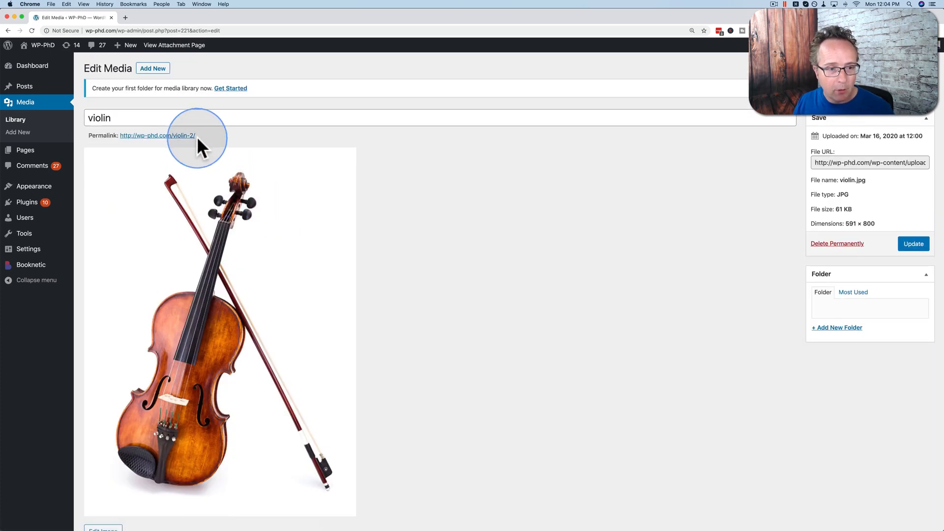
double_click(158, 134)
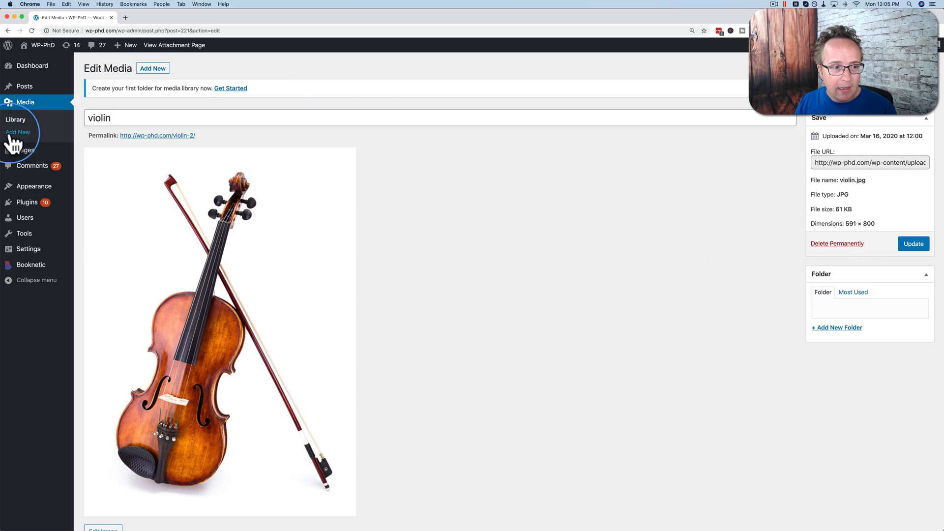
Create a 'Music' folder in the Media Library and view it holding the violin
click(16, 119)
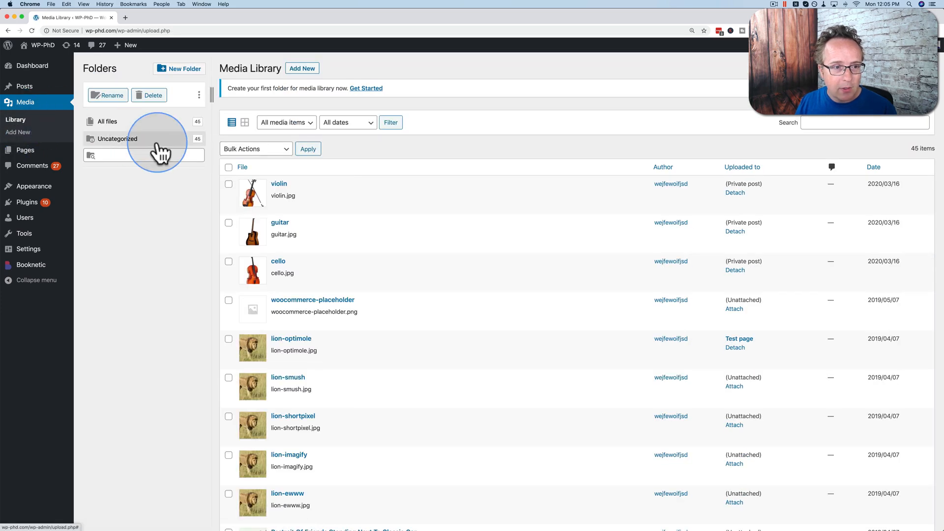
click(179, 68)
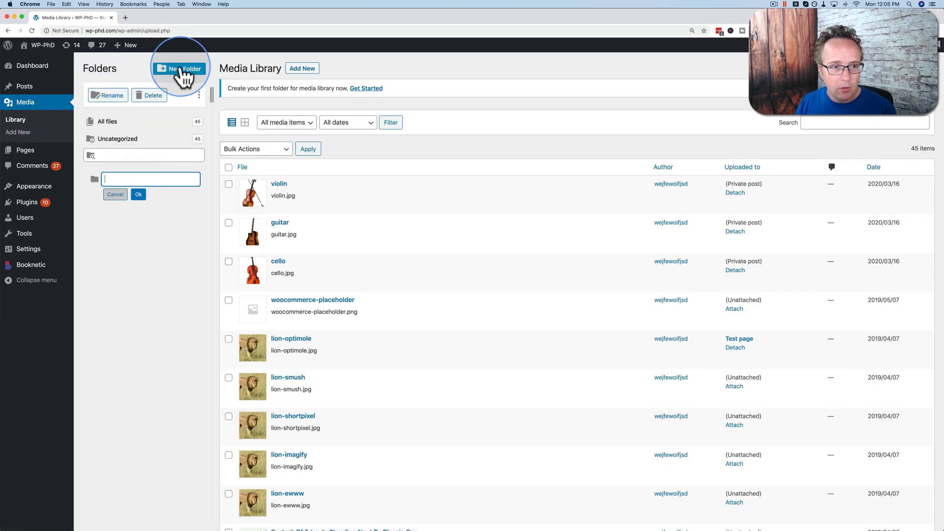
text(Music)
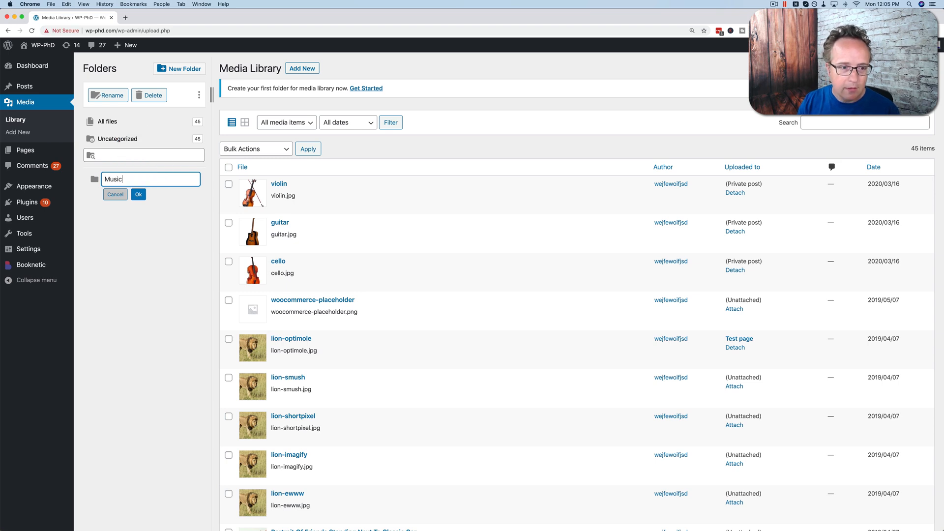
click(138, 194)
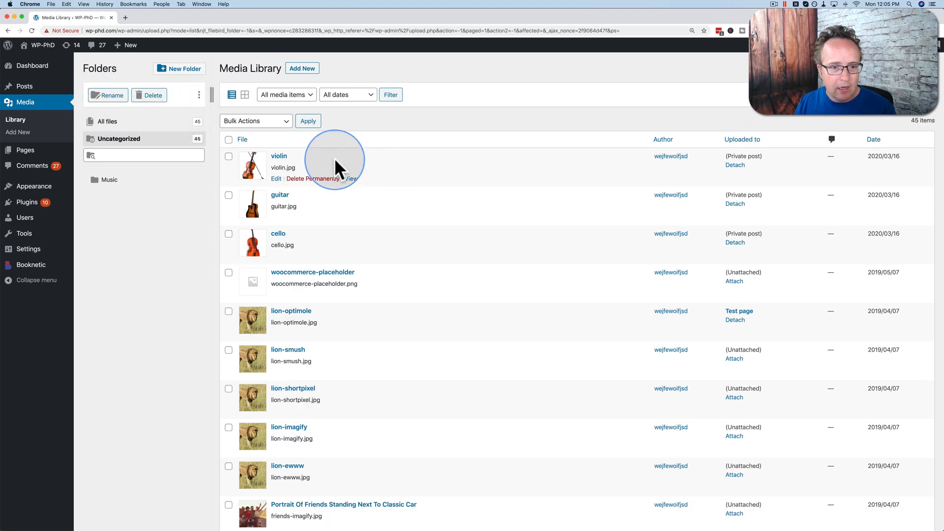
mouse_move(109, 180)
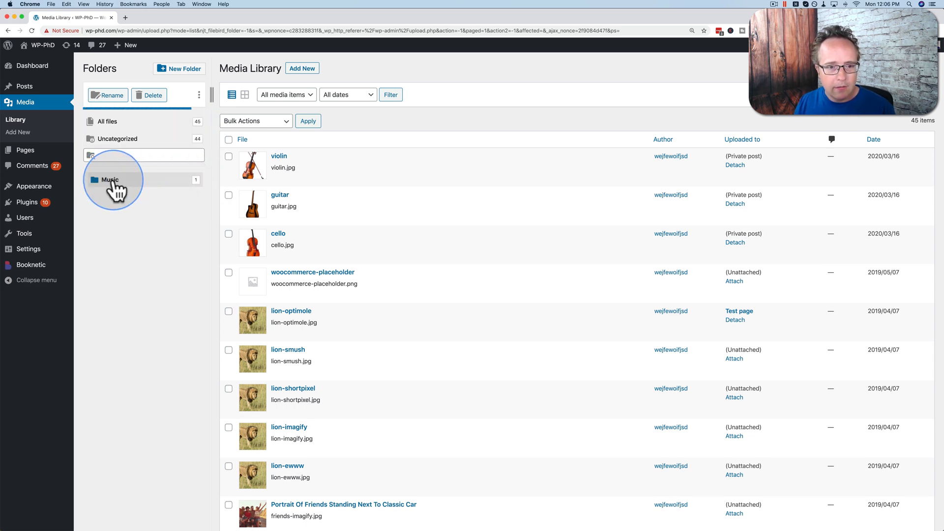
click(110, 180)
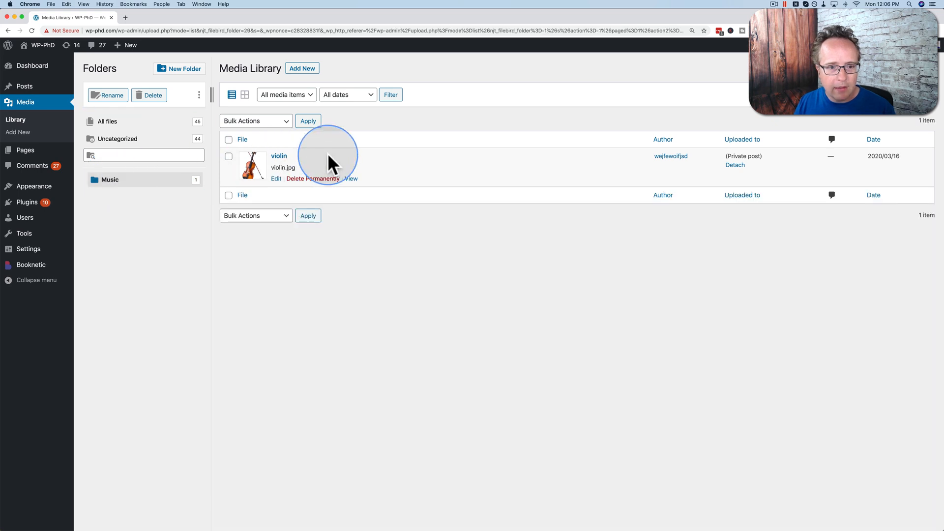
Check the violin's edit page showing the Music folder, then return to all 45 items
click(276, 178)
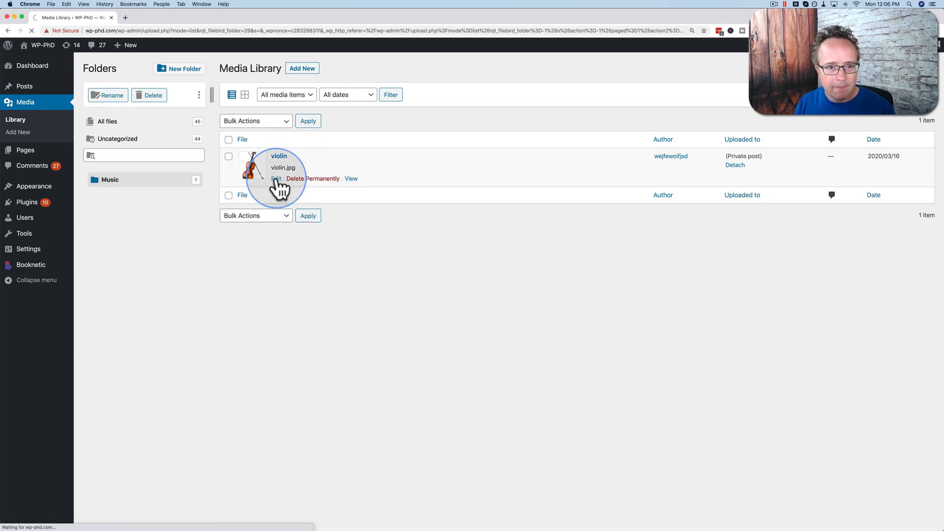
click(276, 179)
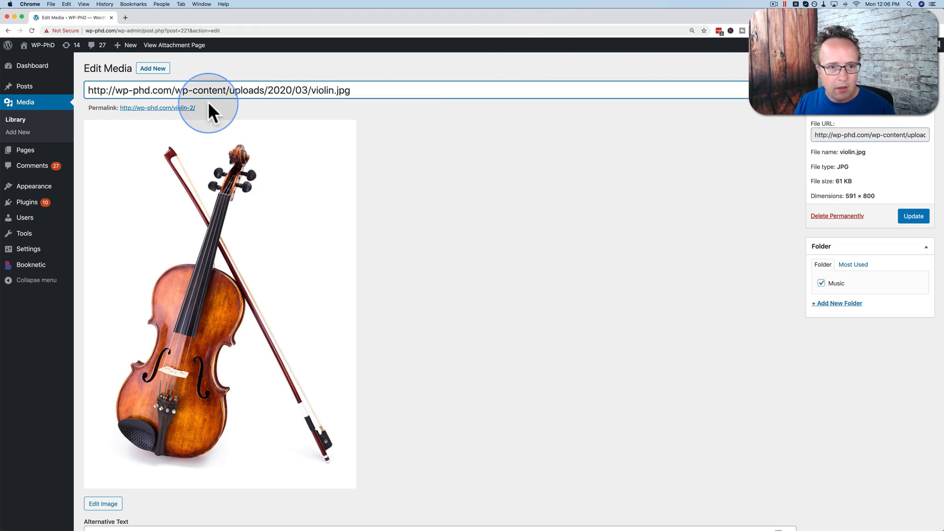
mouse_move(246, 112)
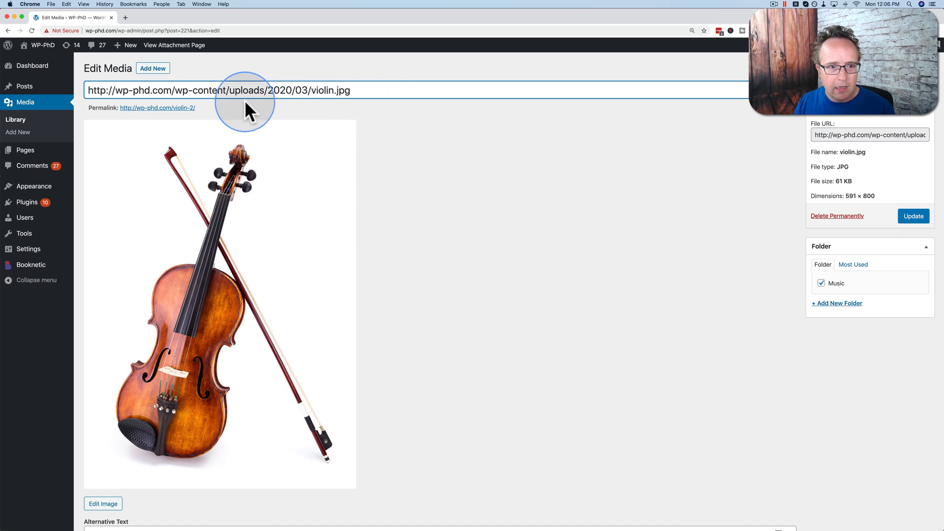
mouse_move(292, 92)
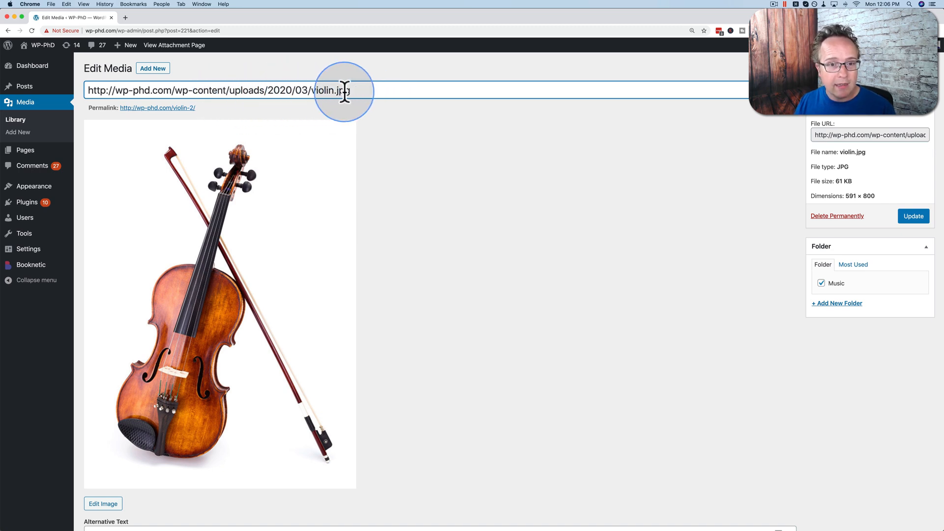
click(871, 134)
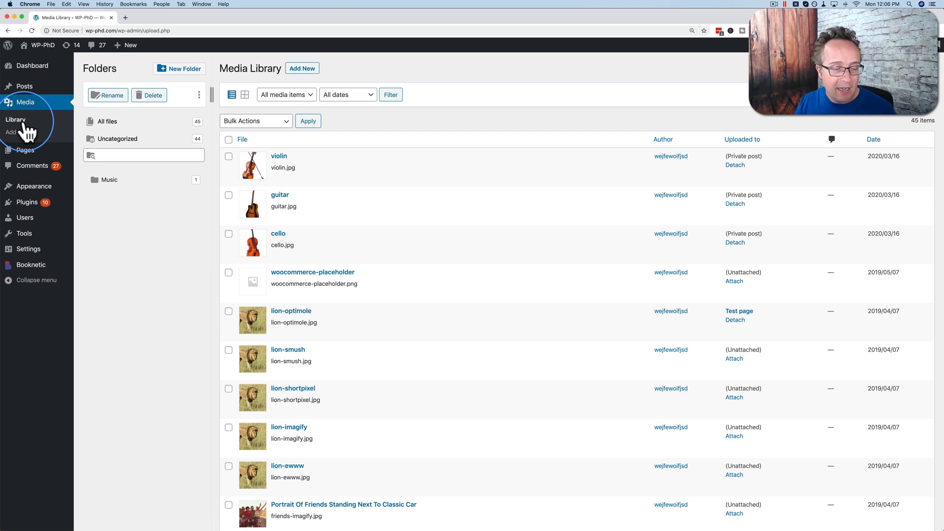
mouse_move(110, 180)
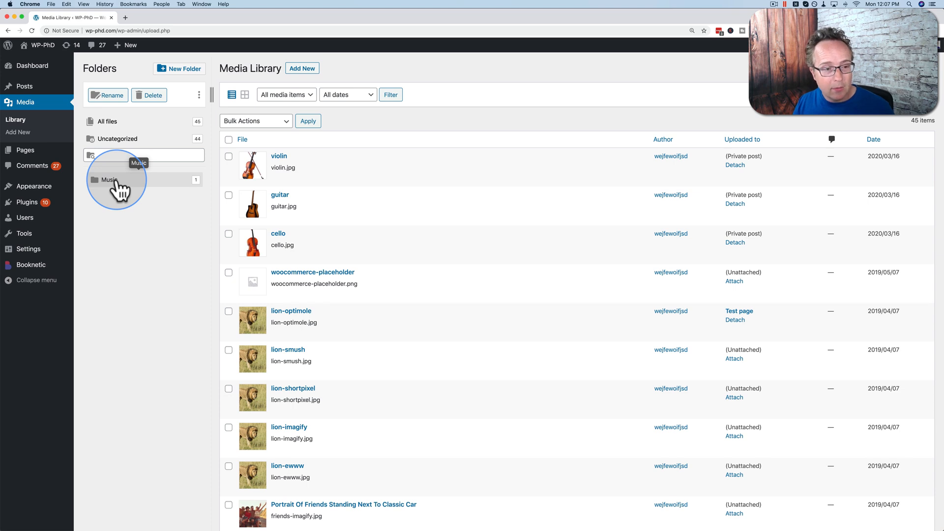
mouse_move(132, 301)
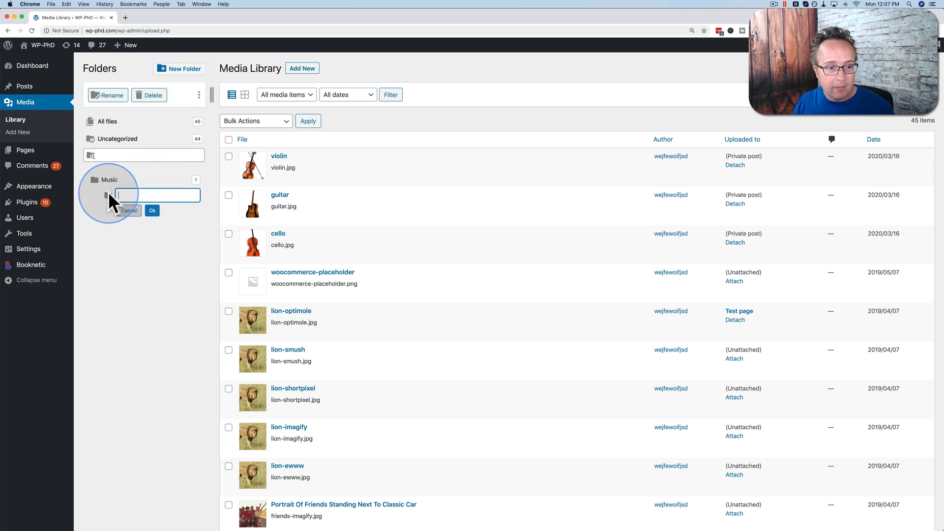
Name the new subfolder under Music 'Animal' and confirm it
text(Animal)
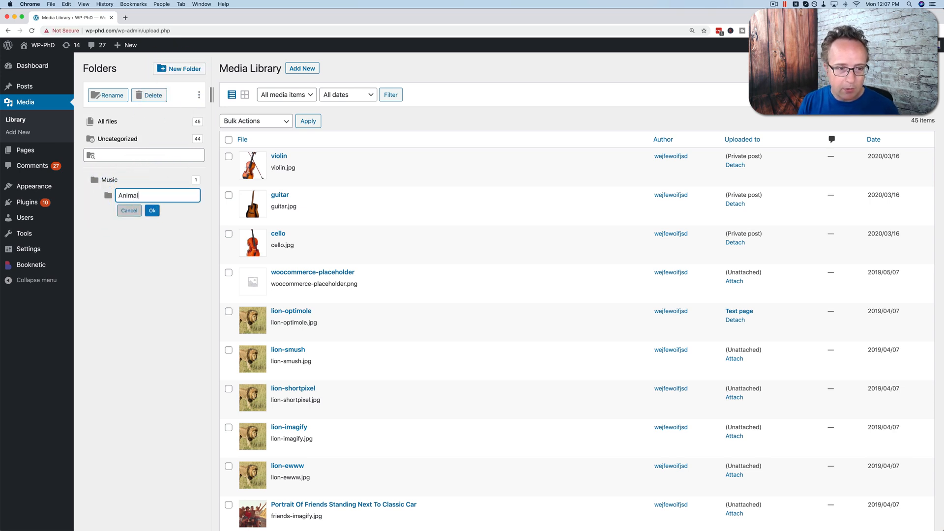
click(152, 210)
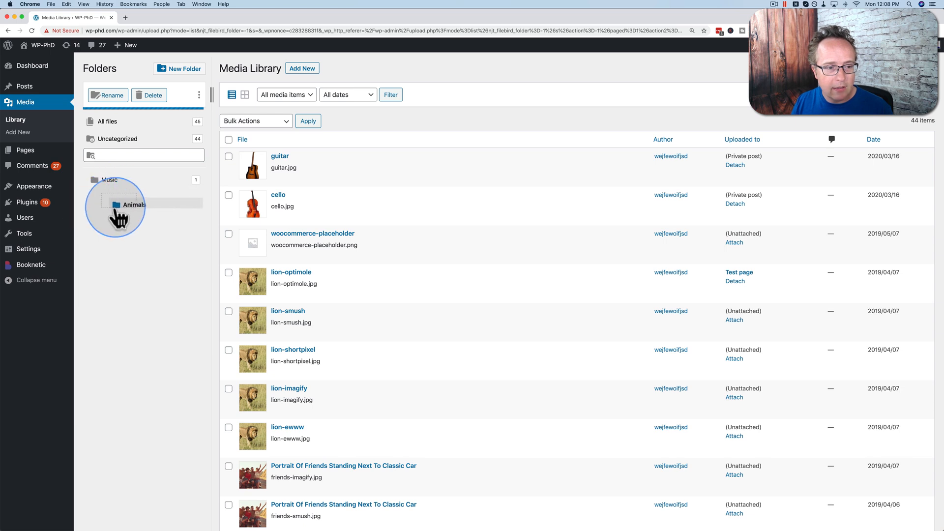
Open Animals, abandon a rename to 'Violins', and move Animals to the top level
click(134, 204)
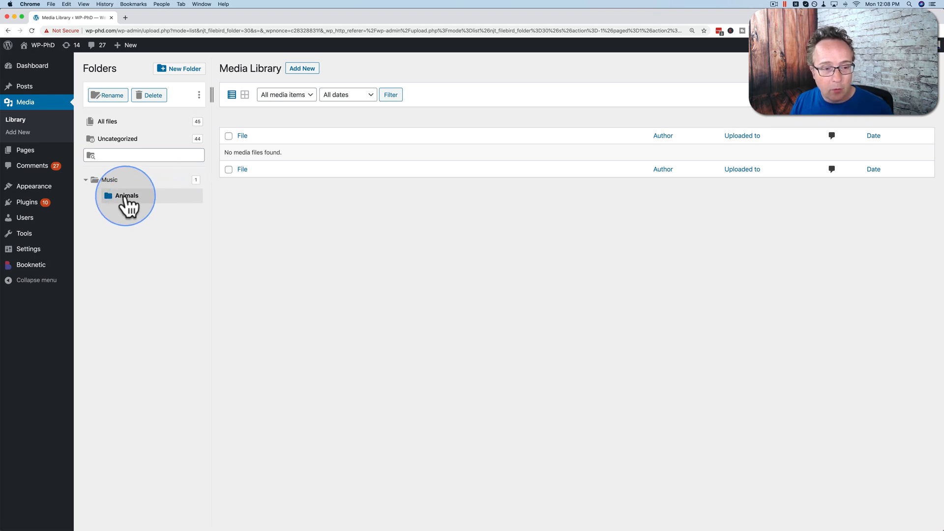
click(107, 95)
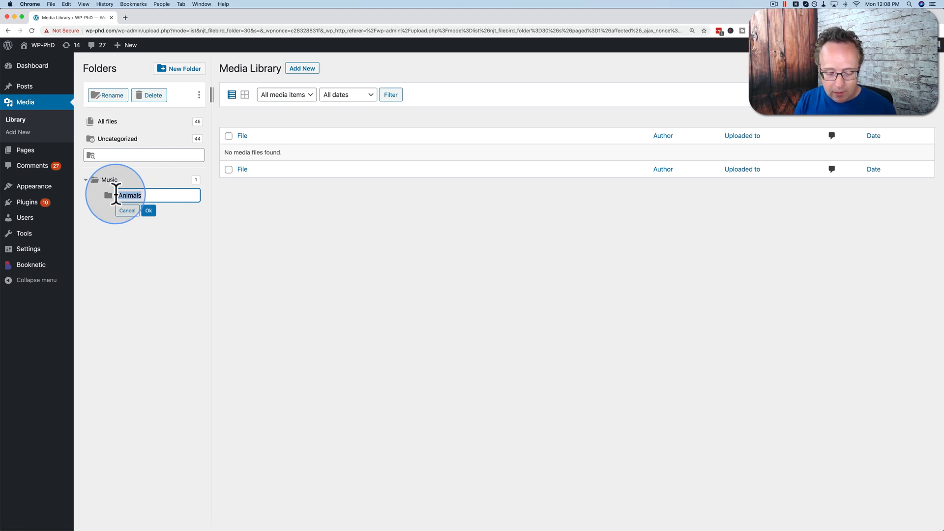
text(Violins)
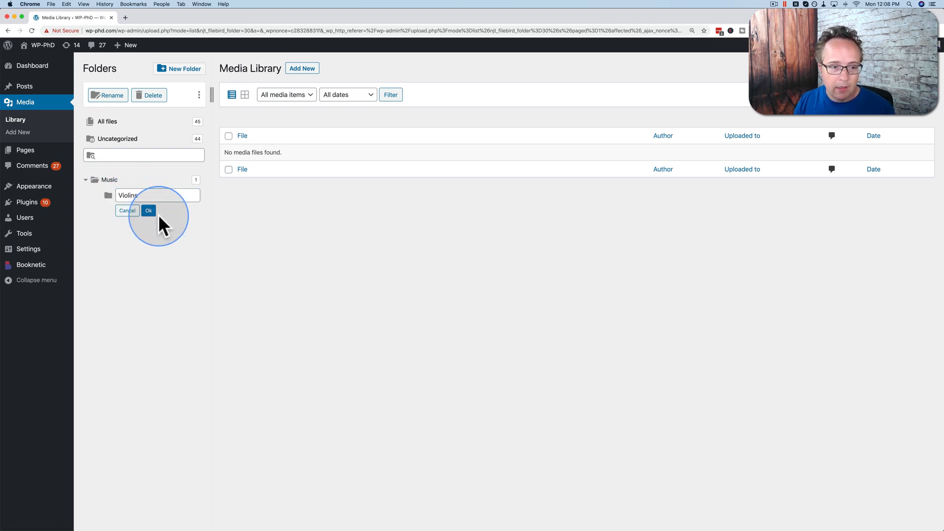
click(148, 211)
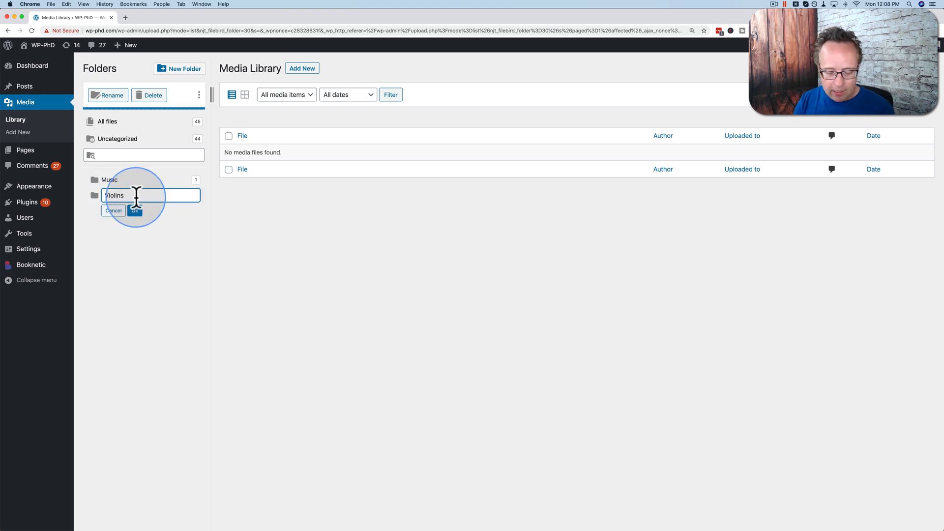
click(135, 211)
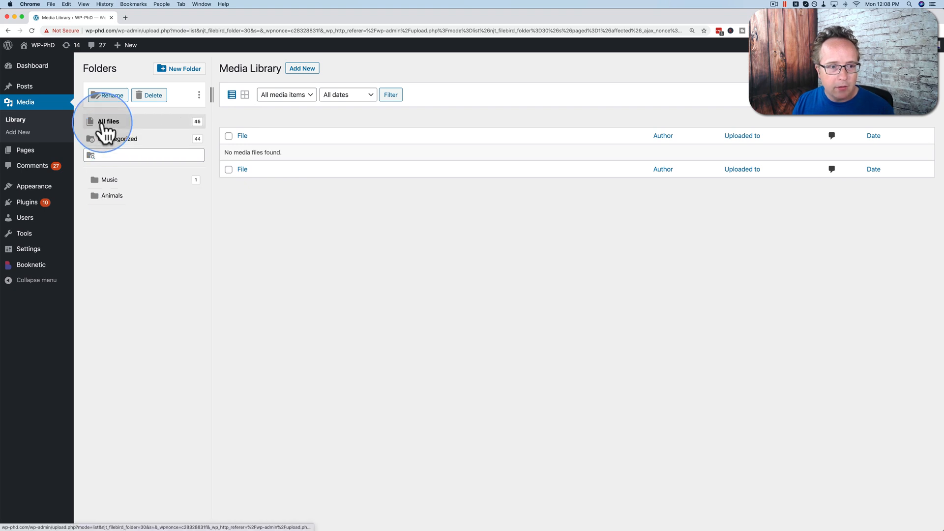
Filter the library to uncategorized files and drag a lion image onto Animals
click(108, 121)
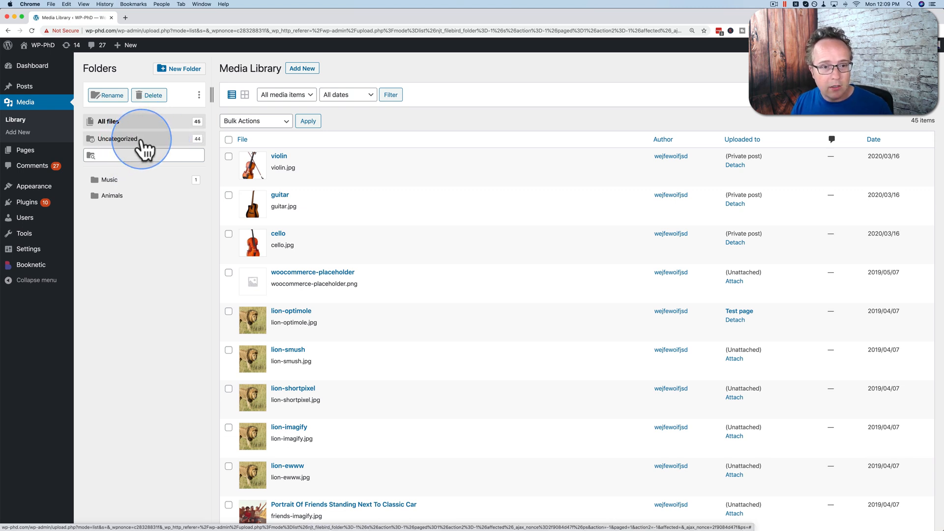
click(119, 138)
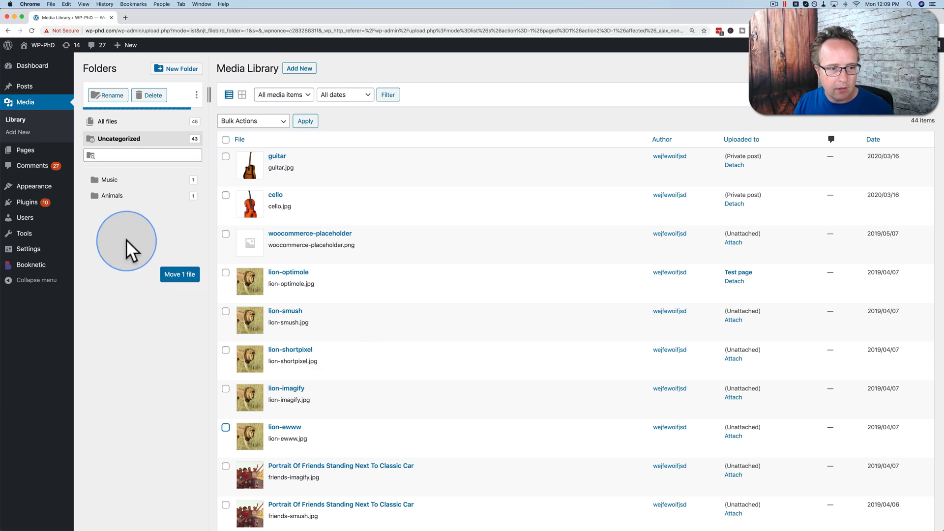
drag(125, 241, 121, 195)
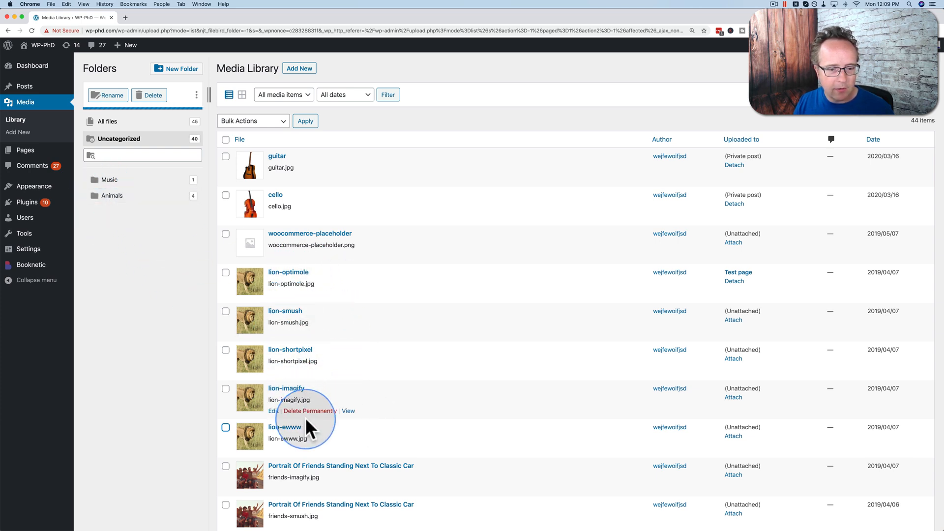
mouse_move(112, 195)
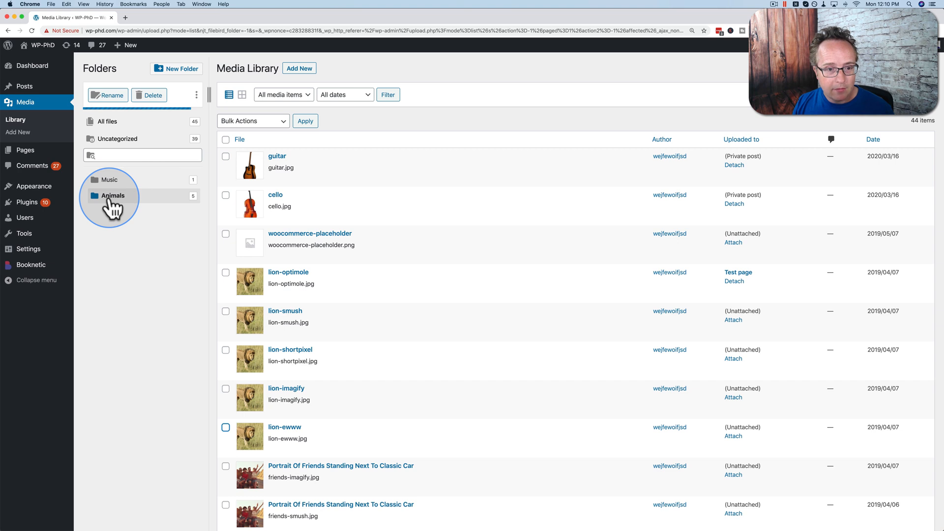
Select the Animals folder to list its five lion images
click(112, 196)
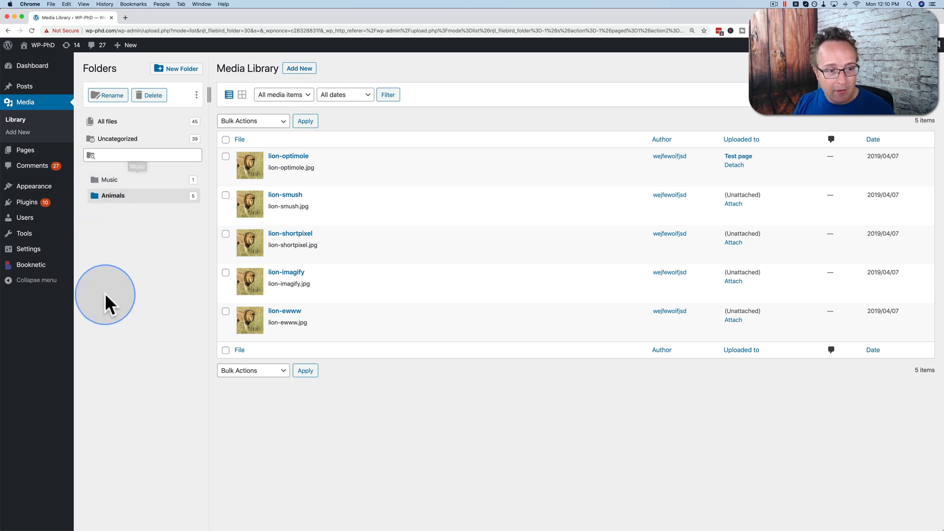
mouse_move(118, 313)
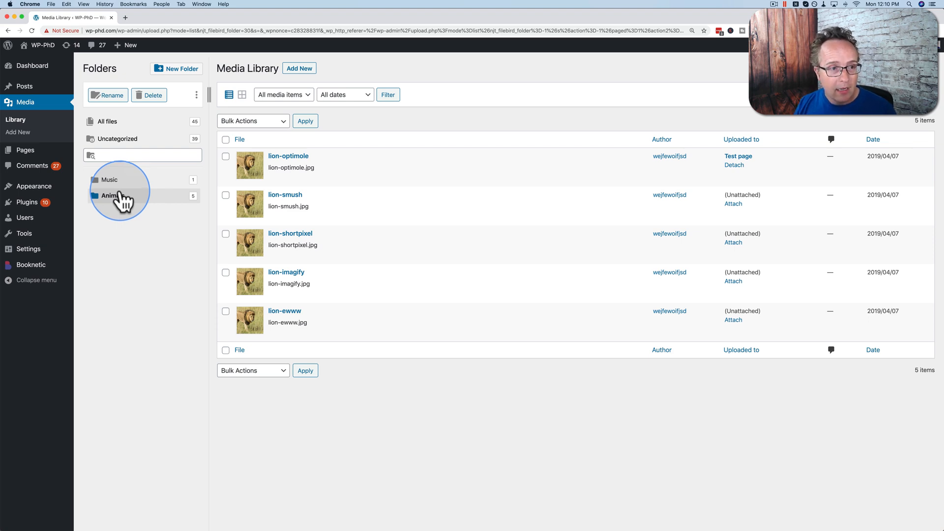
Search 'filebird' in a new tab and open its CodeCanyon listing
click(213, 17)
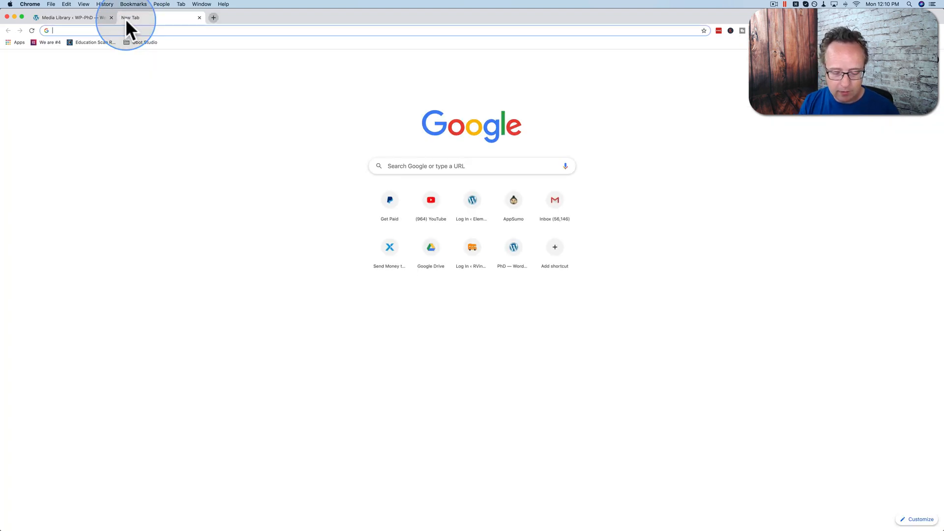
text(fileb)
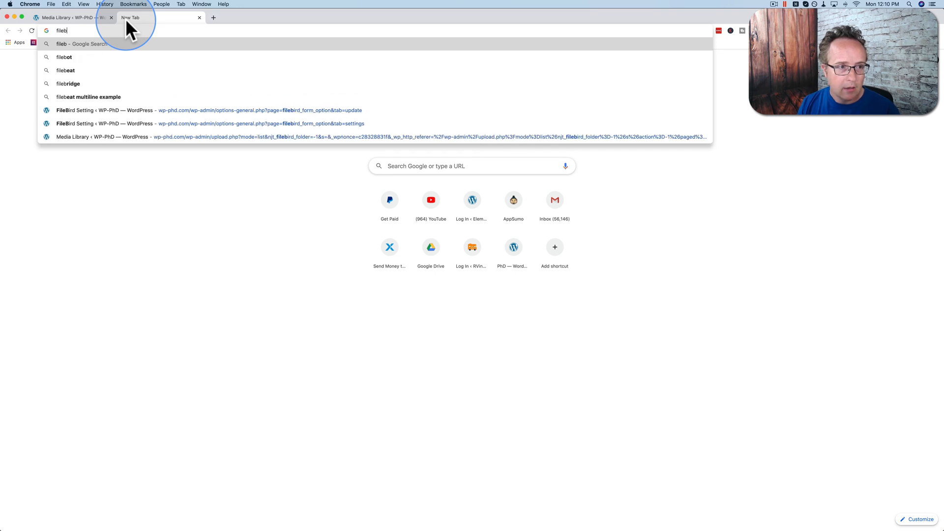
text(filebird&aqs=chrome..69i57j0l4j69i60l3.2811j0j7&sourceid=chrome&ie=UTF-8)
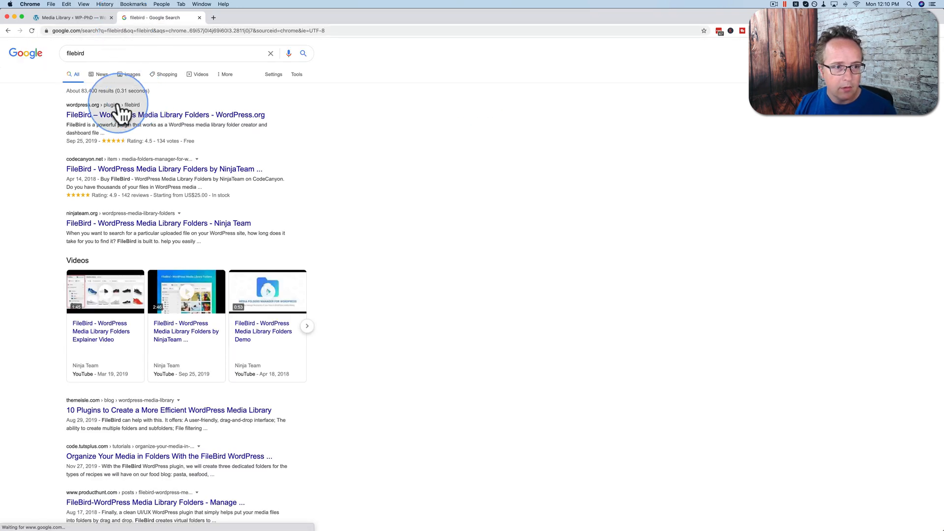
click(163, 169)
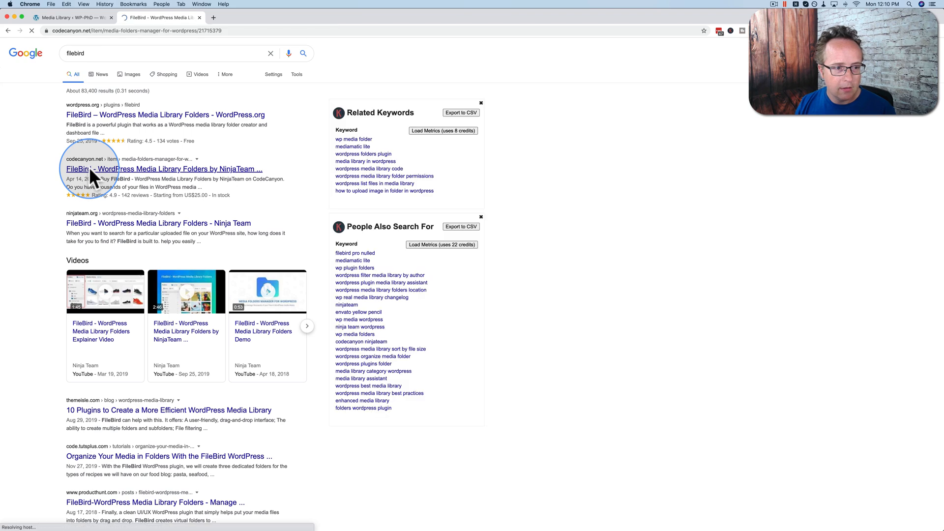
click(162, 170)
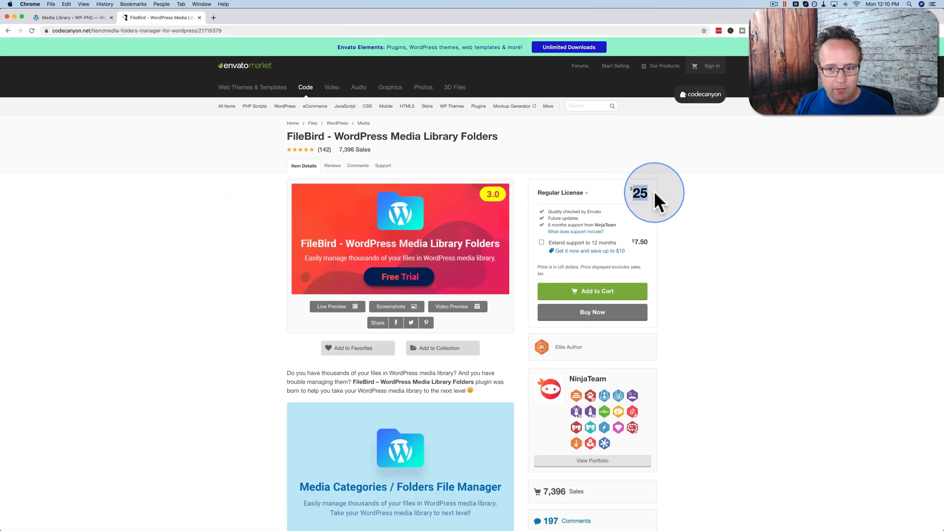
mouse_move(165, 233)
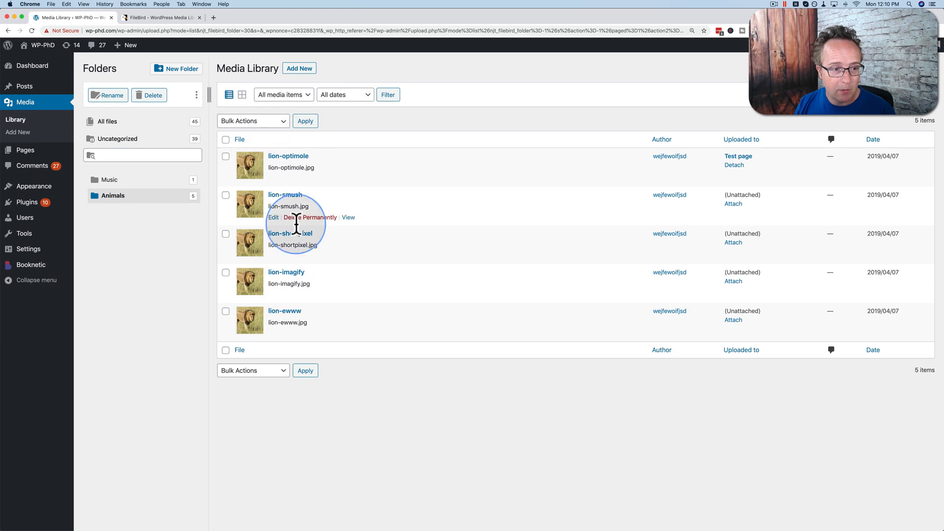
mouse_move(163, 314)
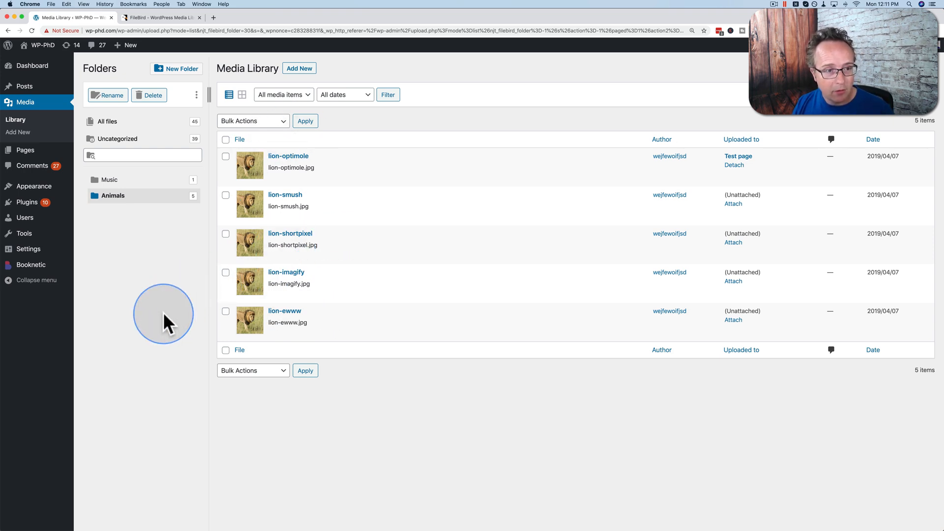
mouse_move(88, 207)
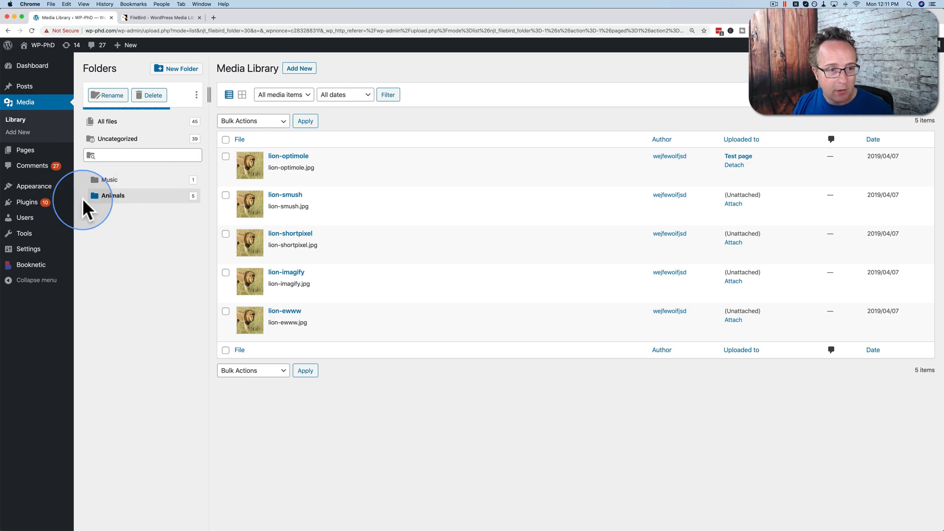
Delete the Animals folder and confirm the removal
click(148, 94)
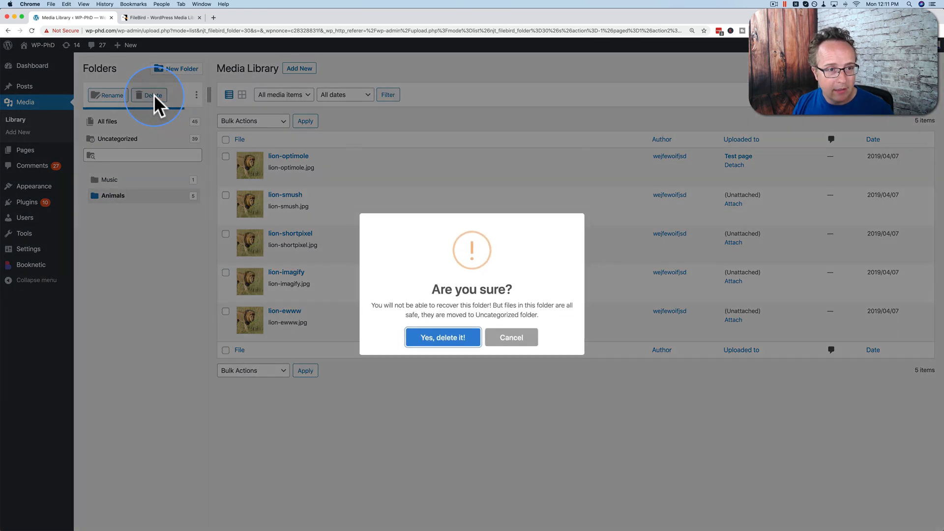
click(443, 338)
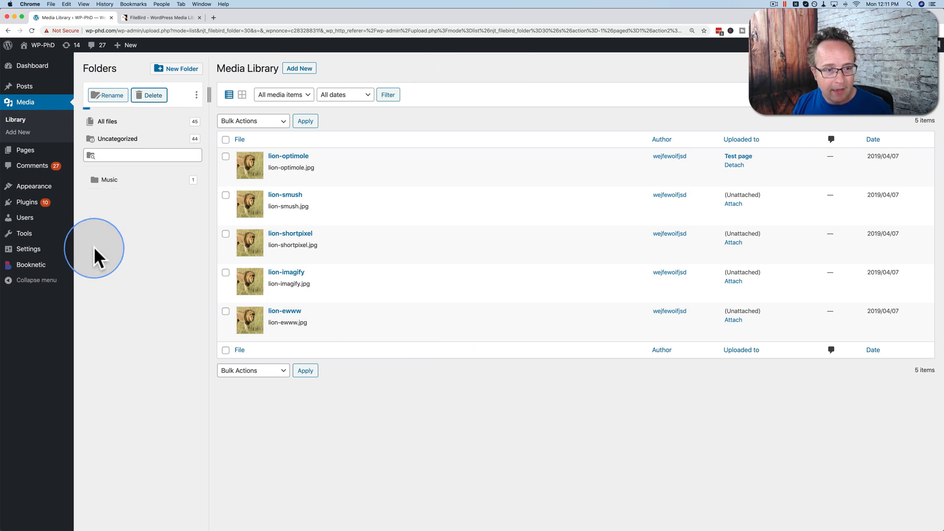
click(118, 139)
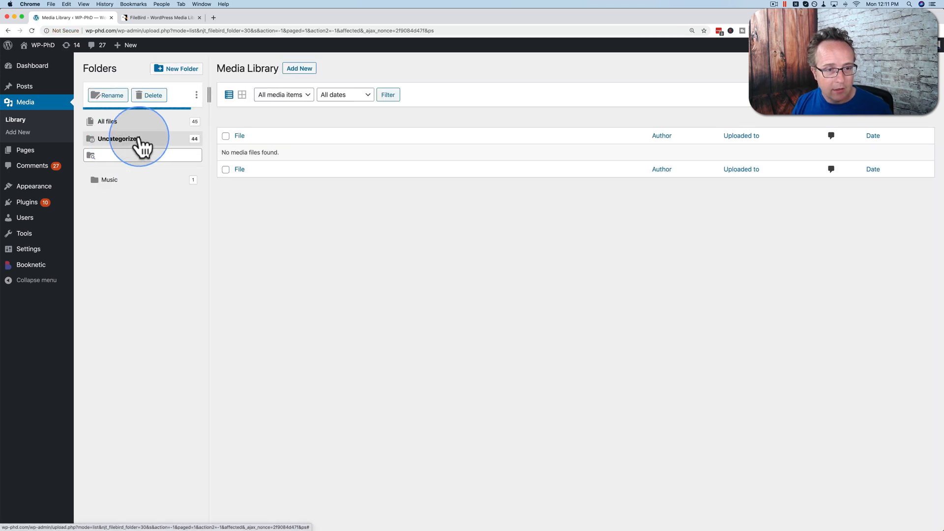
Open Uncategorized to see the 44 files, including the five lions
click(119, 139)
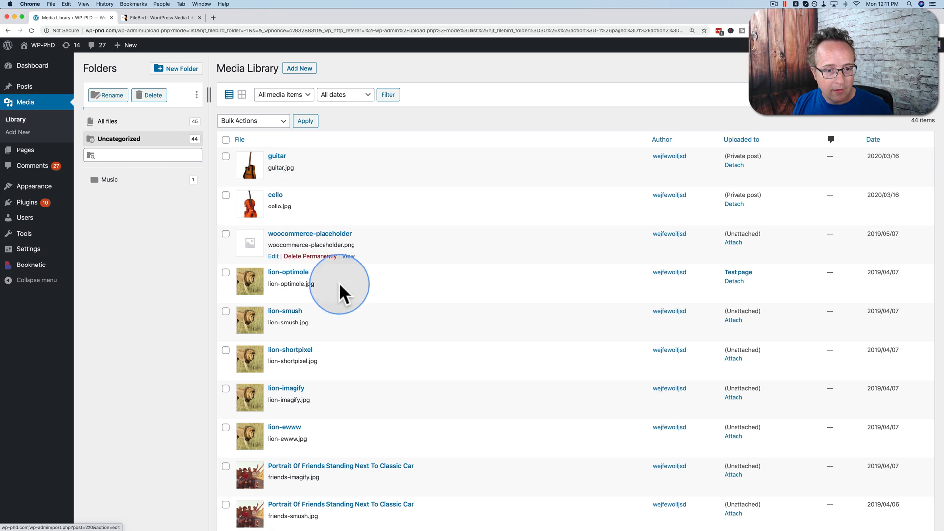
mouse_move(147, 181)
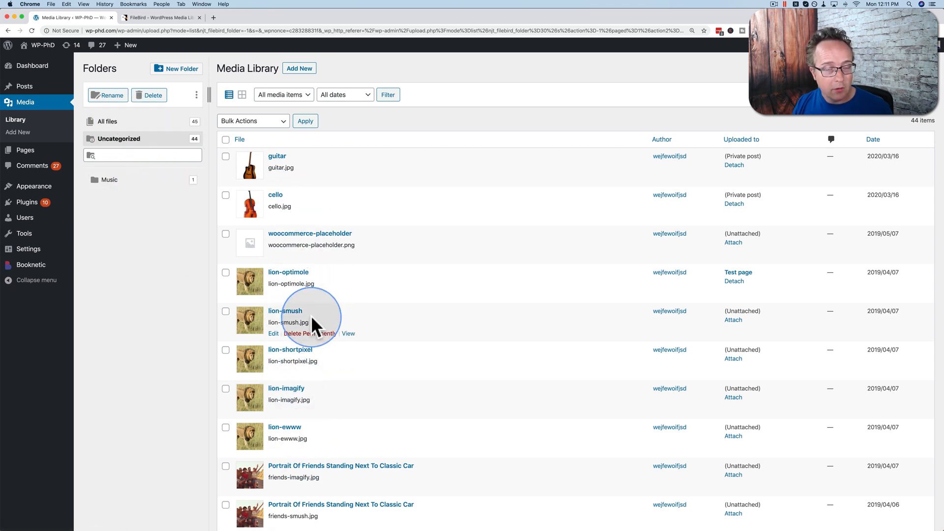
click(240, 139)
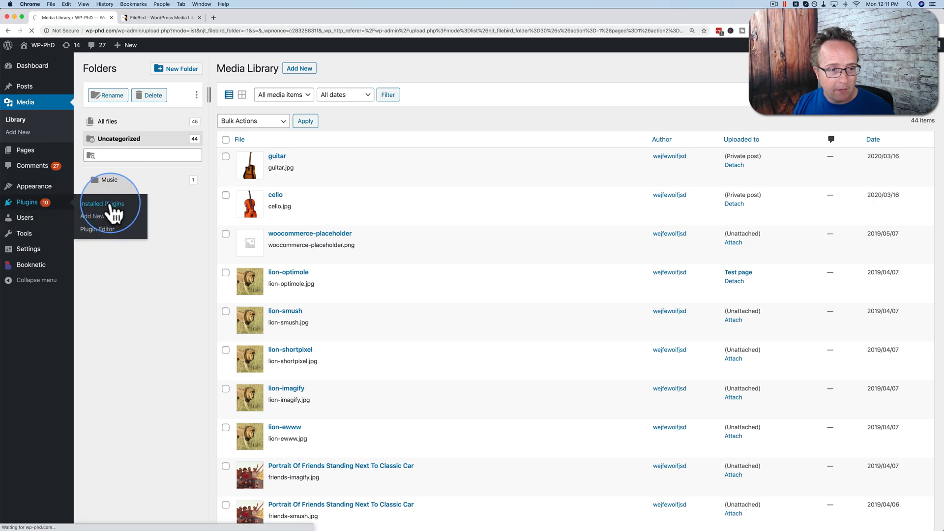
Deactivate FileBird Lite from Installed Plugins, skipping the feedback form
click(102, 204)
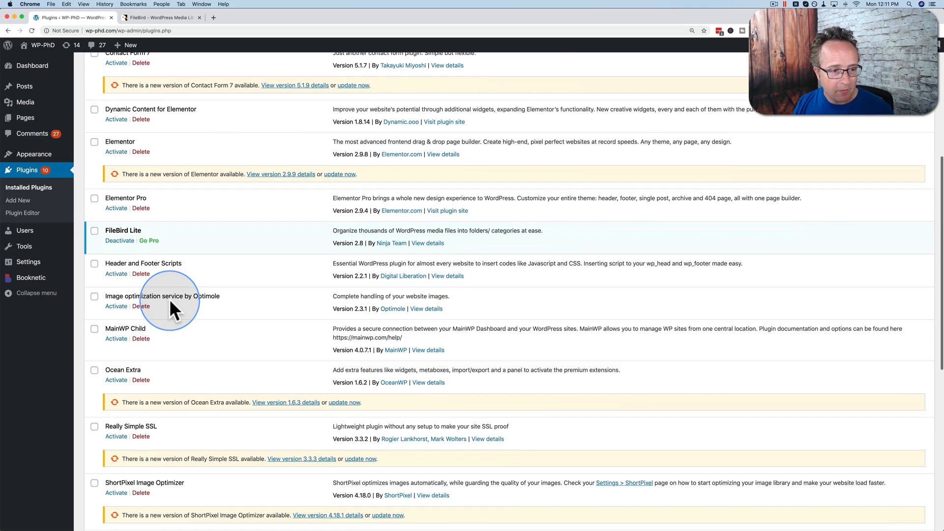
click(119, 241)
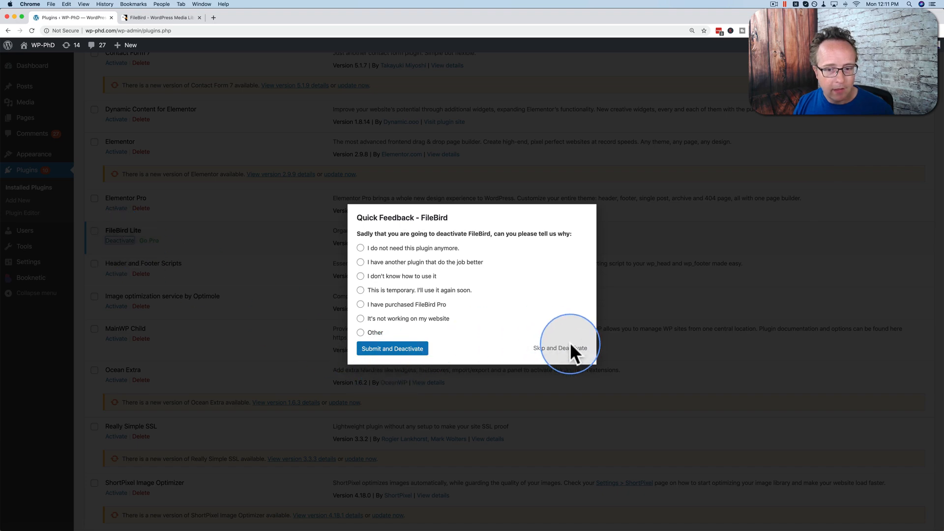
click(560, 348)
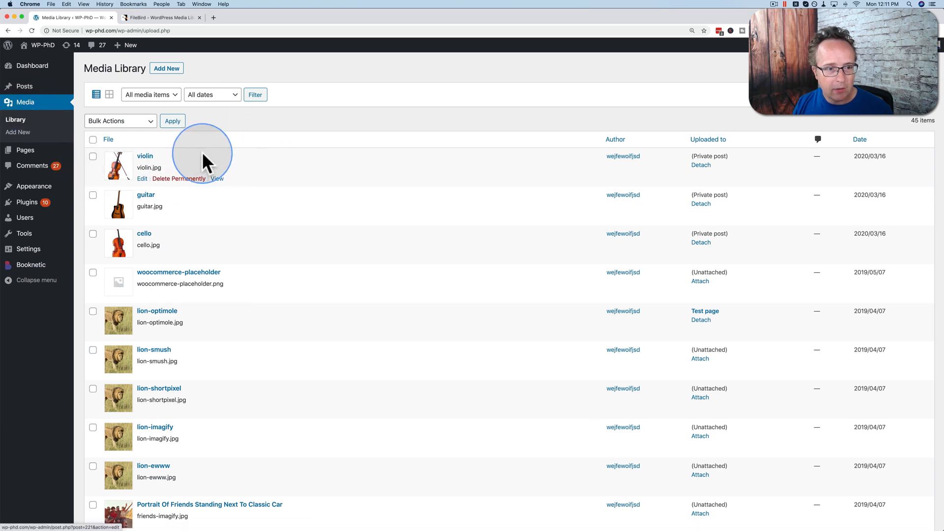
mouse_move(151, 190)
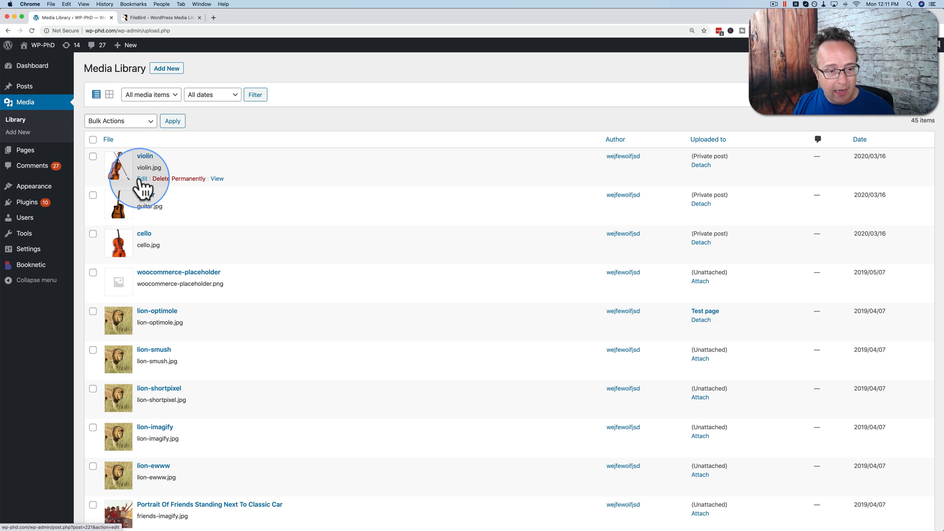
mouse_move(307, 150)
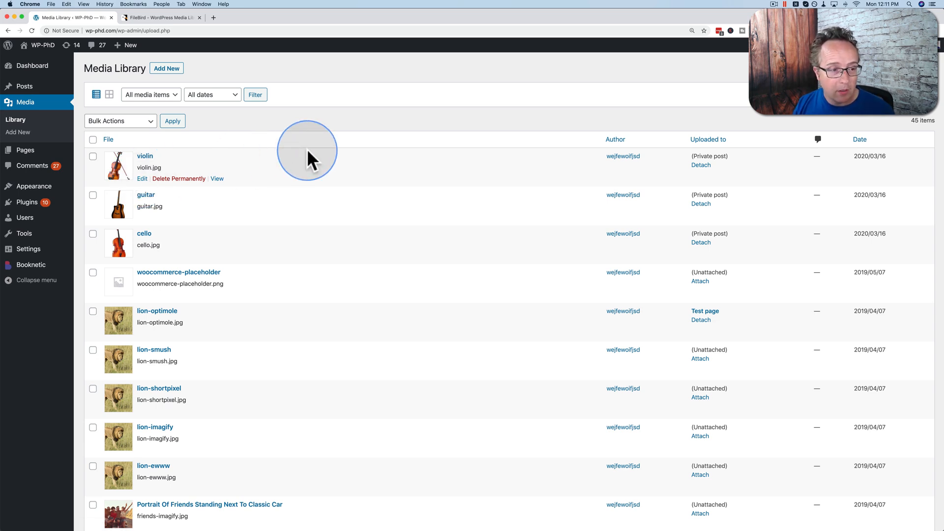
Activate FileBird Lite again and return to the Media Library
click(26, 201)
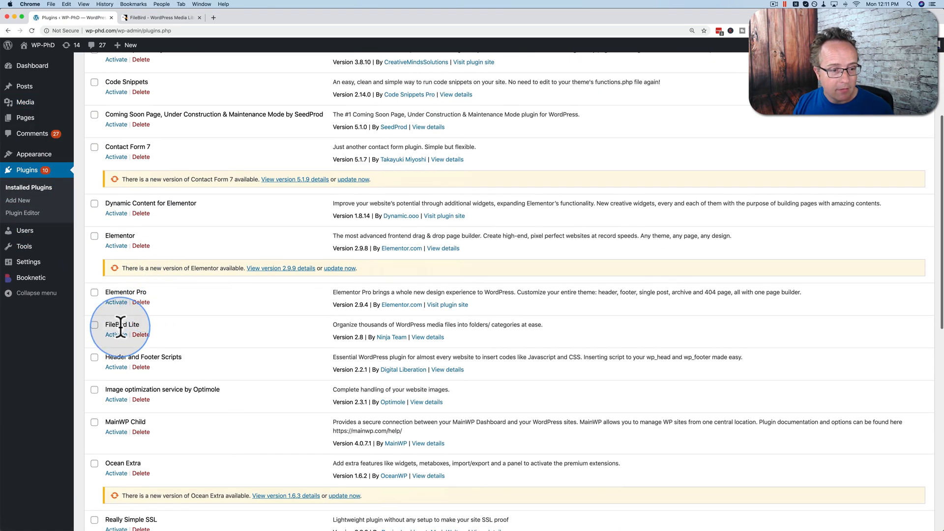
click(115, 335)
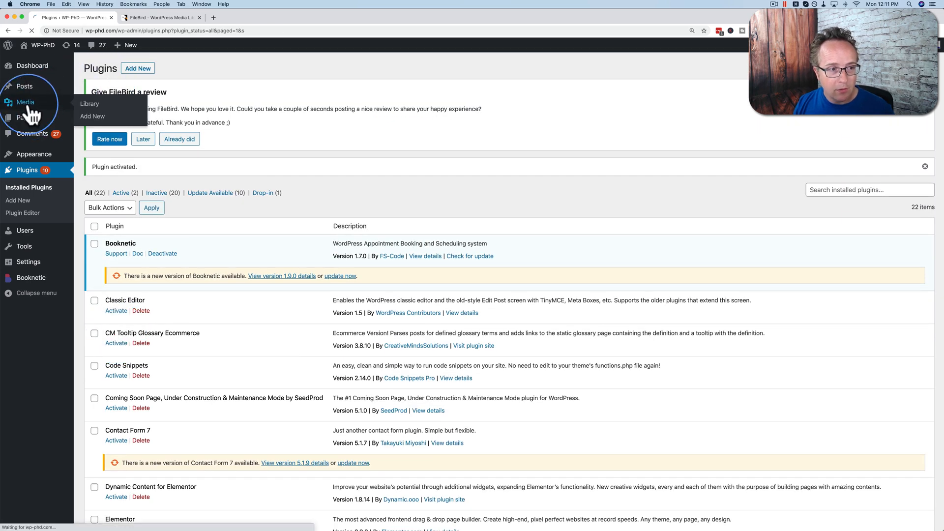
click(89, 104)
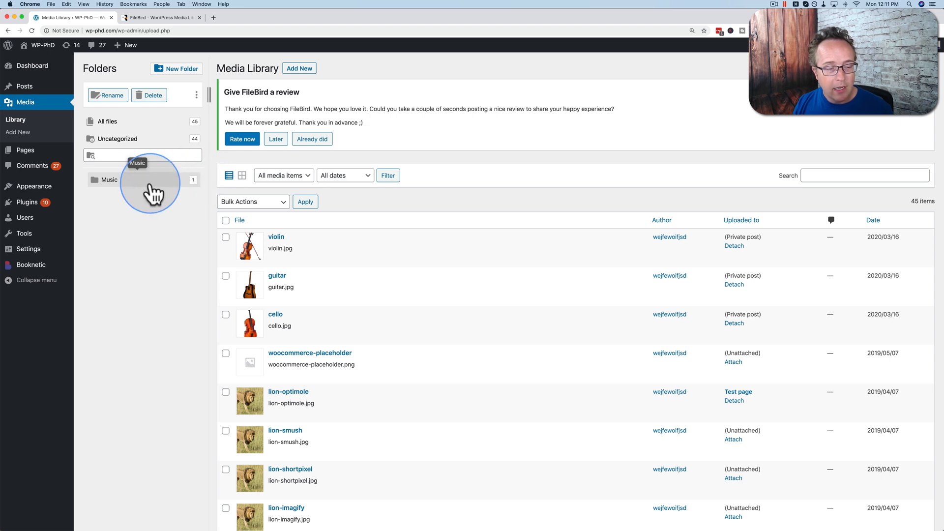
mouse_move(152, 272)
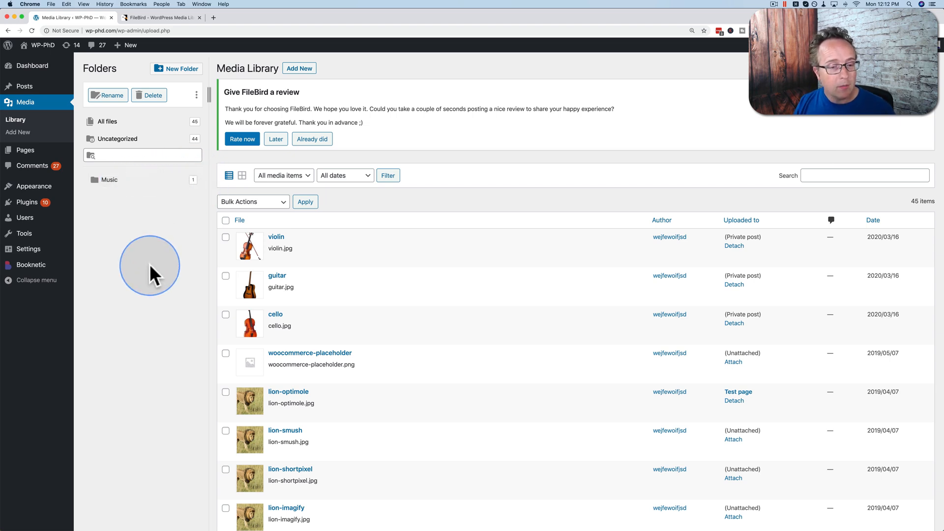
mouse_move(166, 328)
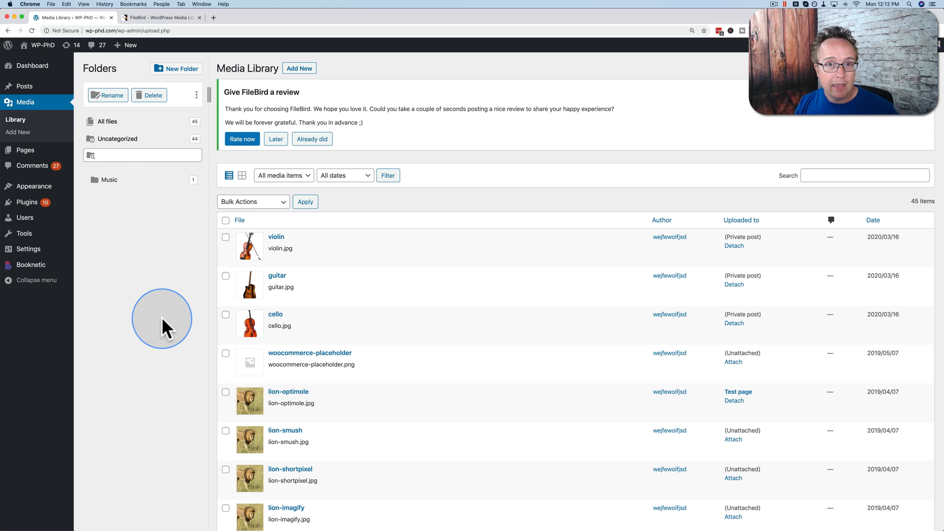